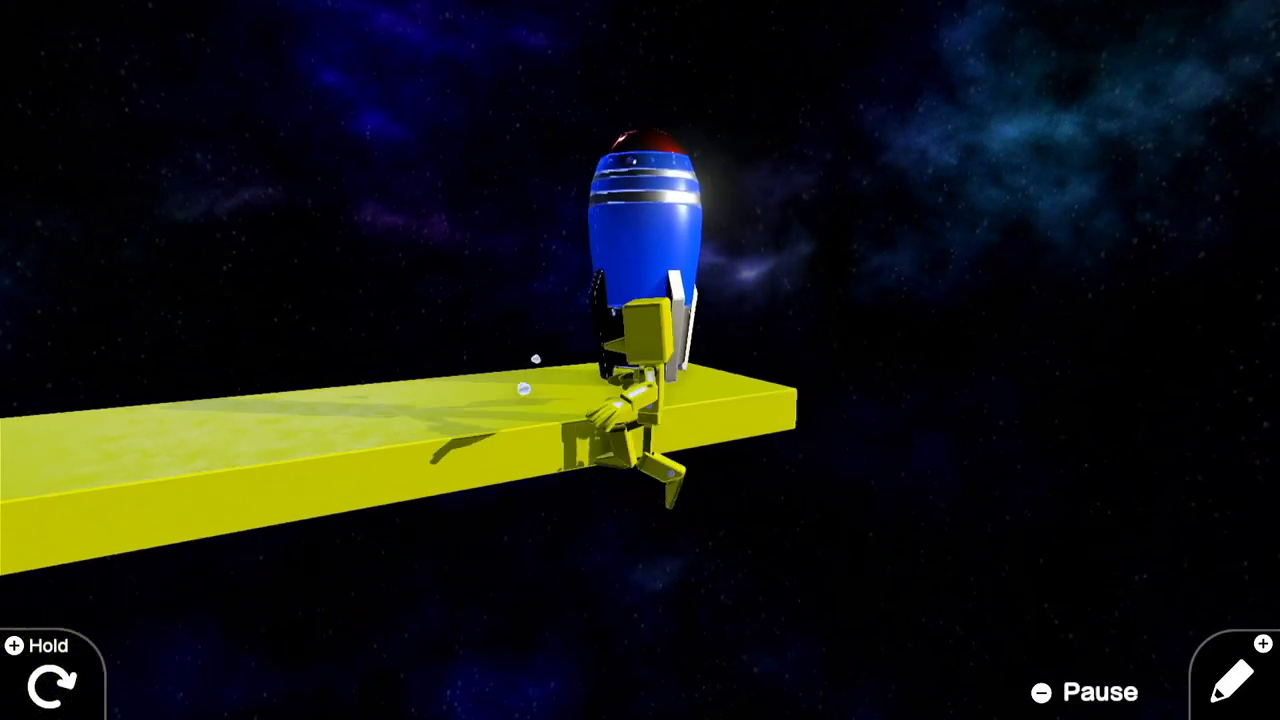
Step: Make the Rocket visible, movable and bouncy, and place a UFO Nodon on the board
left_click(1230, 680)
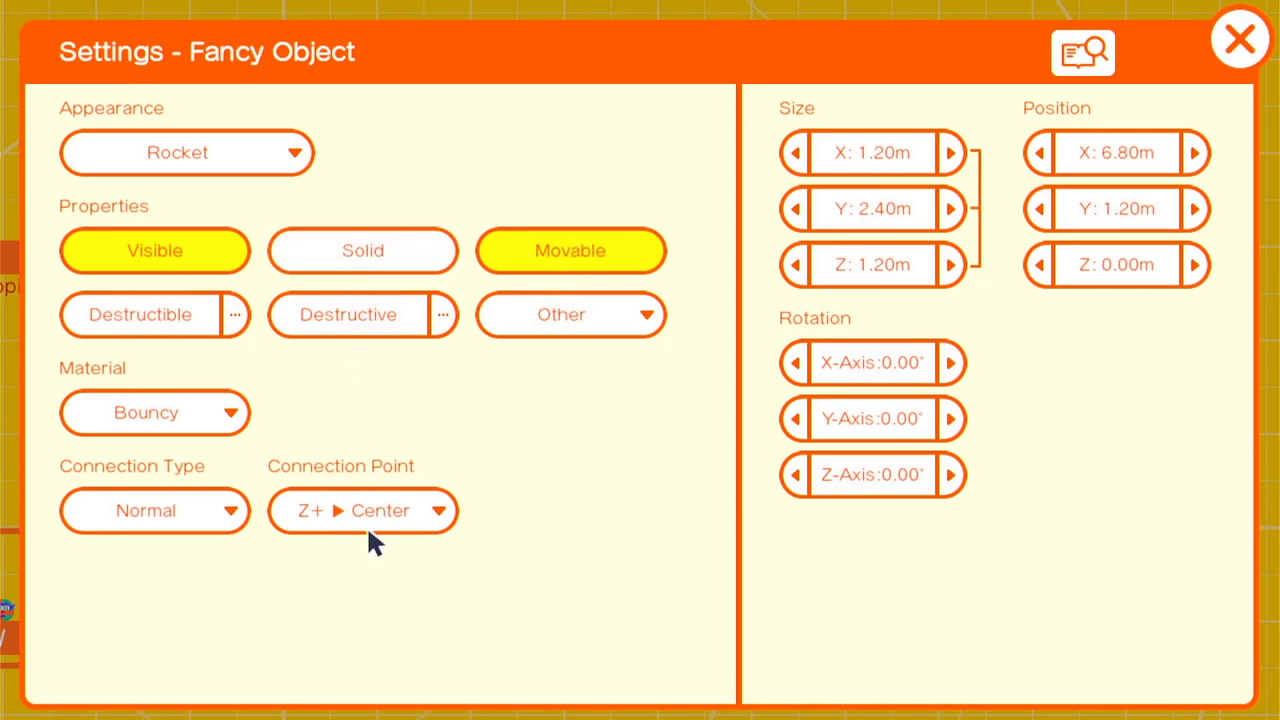
left_click(1240, 40)
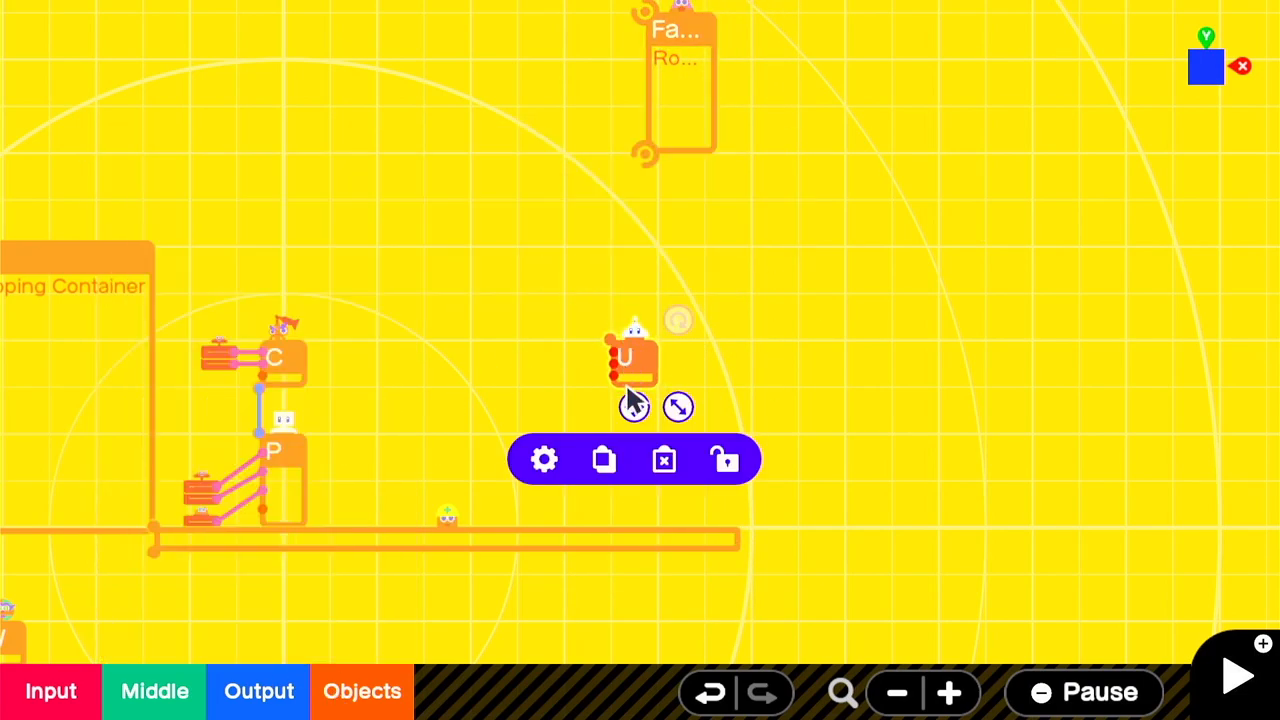
Step: Keep the UFO camera-relative, set speed 2.00 and size 1.60m, and hinge it to the Rocket
left_click(544, 458)
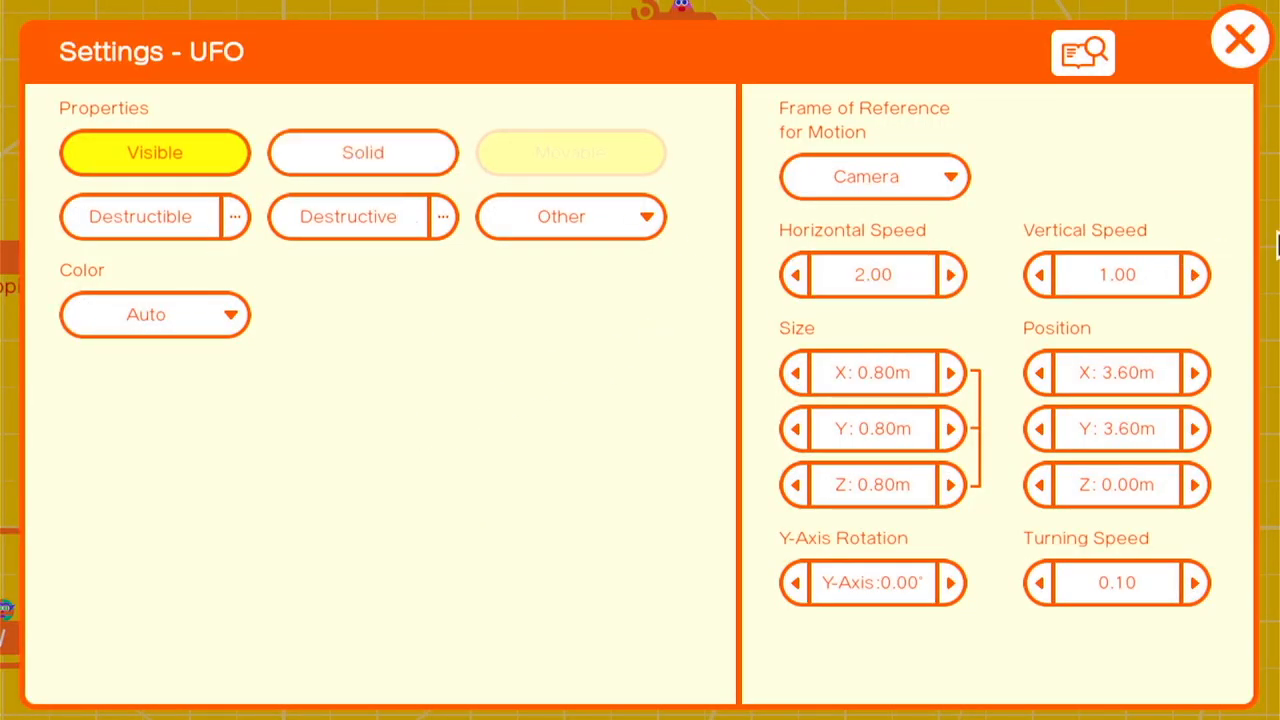
left_click(872, 176)
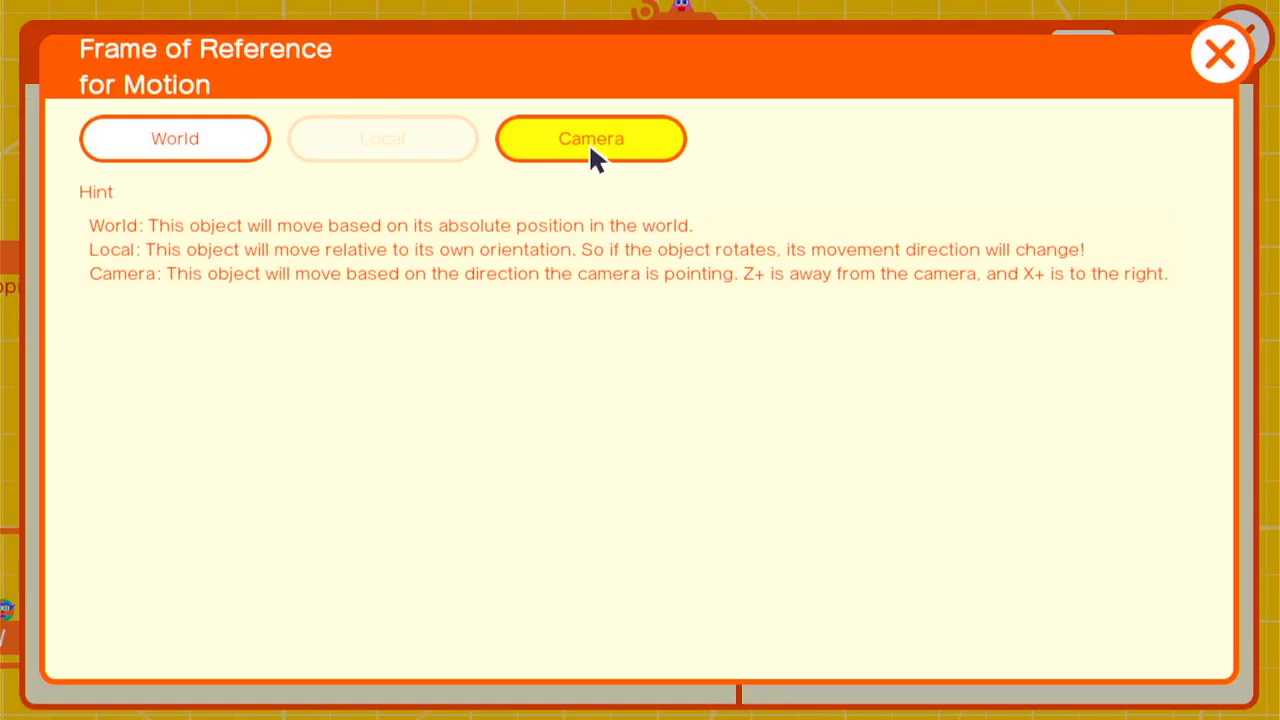
left_click(590, 138)
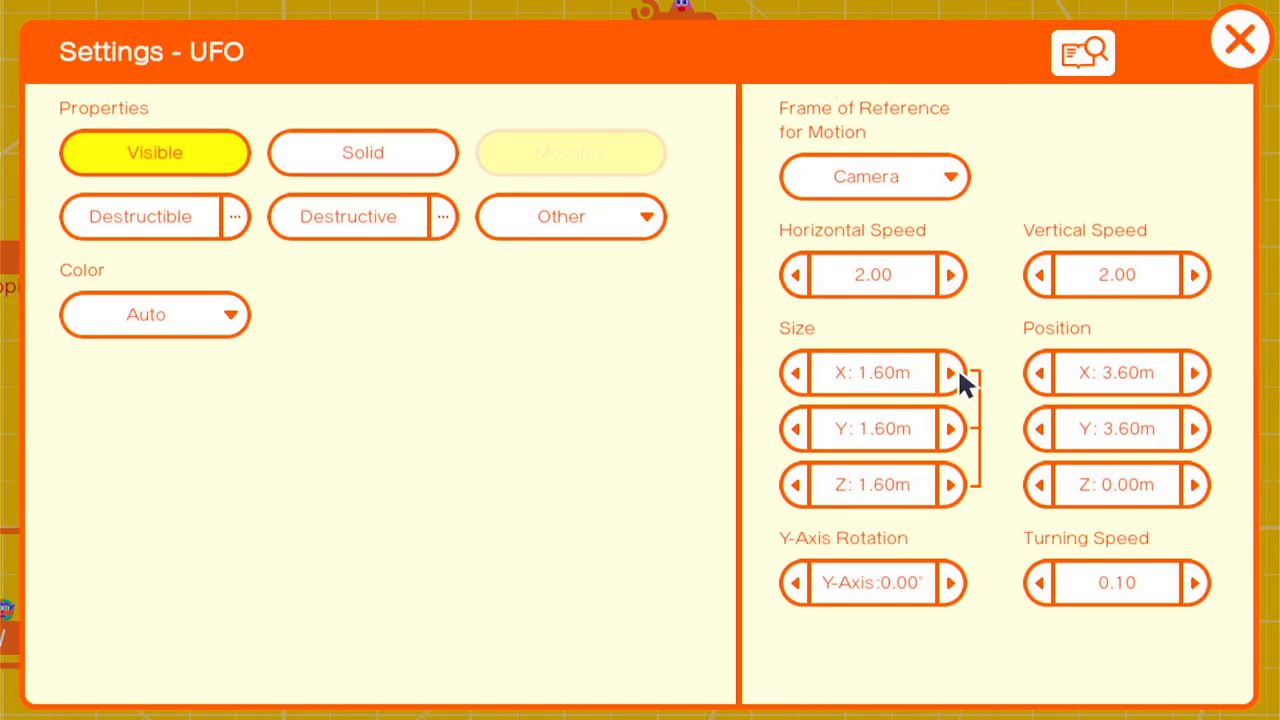
left_click(1240, 40)
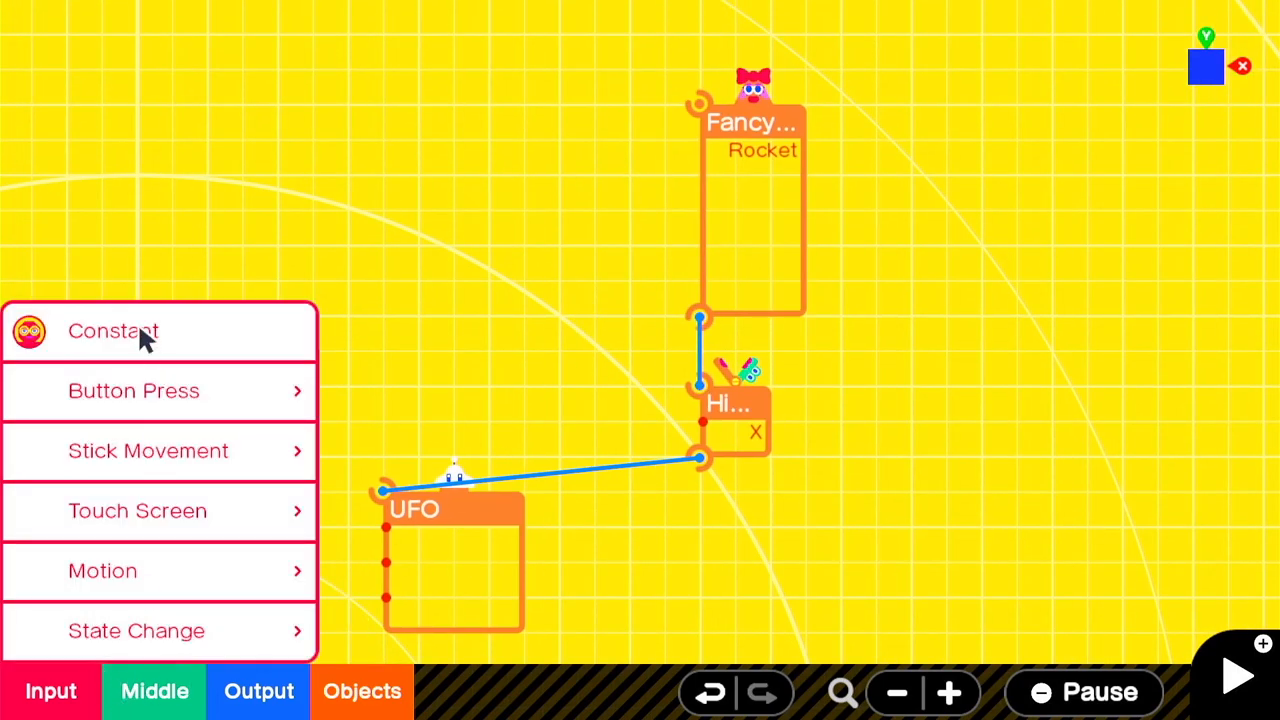
Step: Add a Constant Nodon and enter its output value on the keypad
left_click(112, 332)
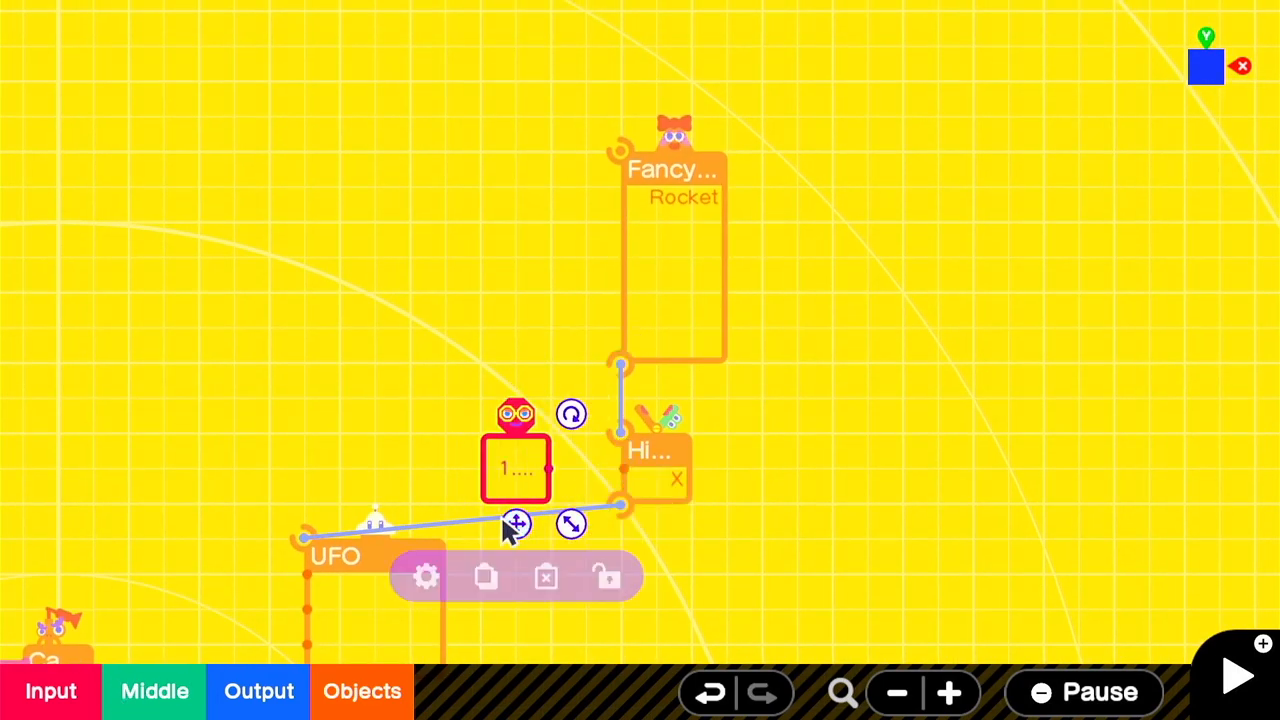
left_click(424, 576)
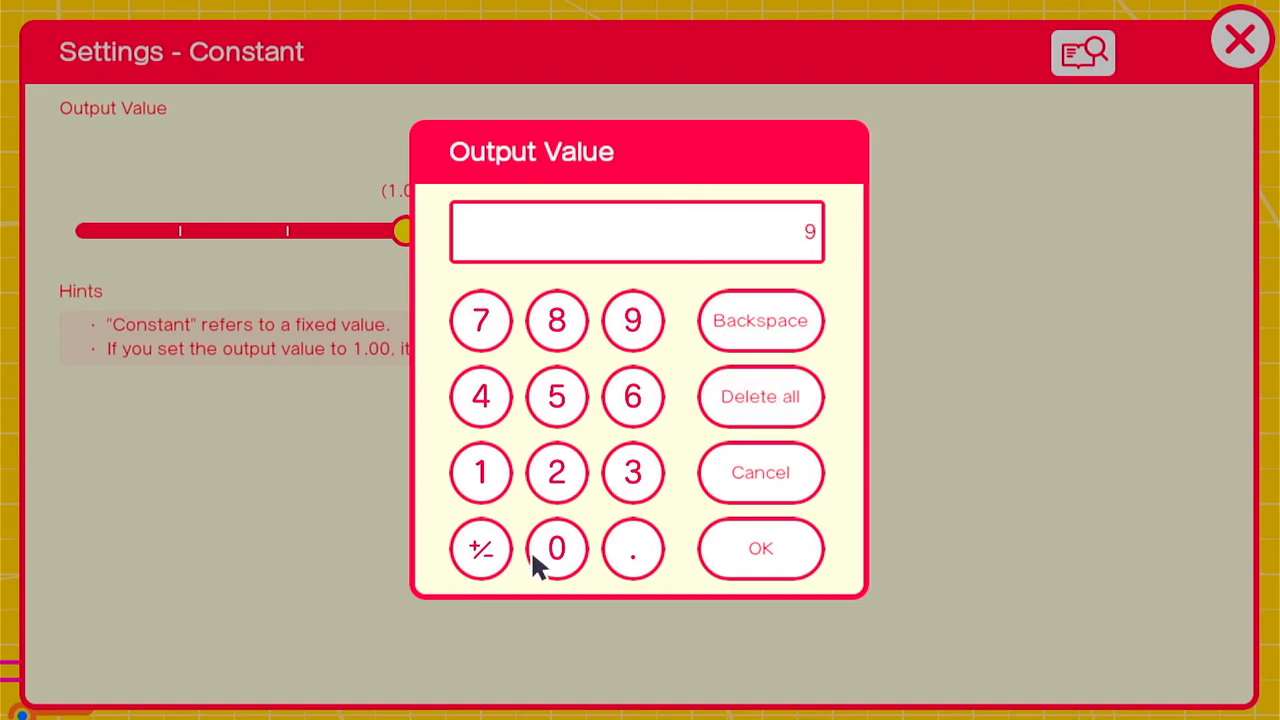
left_click(760, 548)
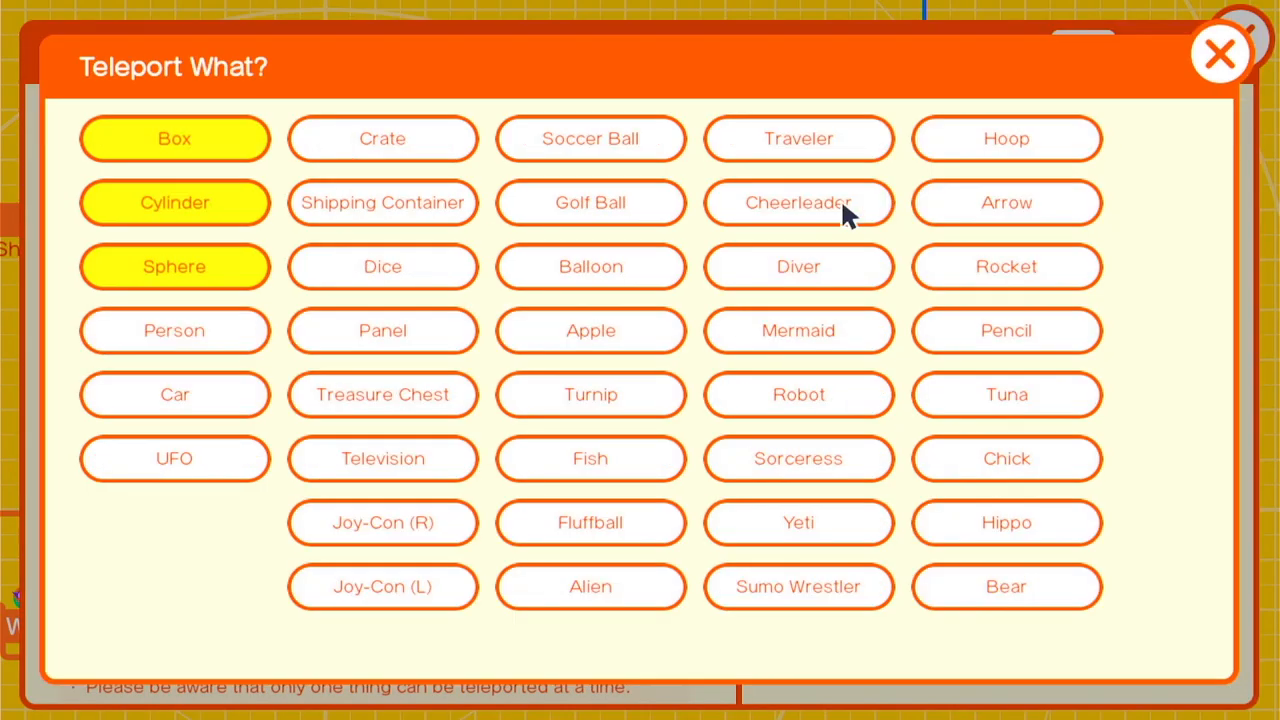
Step: Let the teleport entrance take the Person, and add a Teleport Exit A launching toward Z−
left_click(1220, 54)
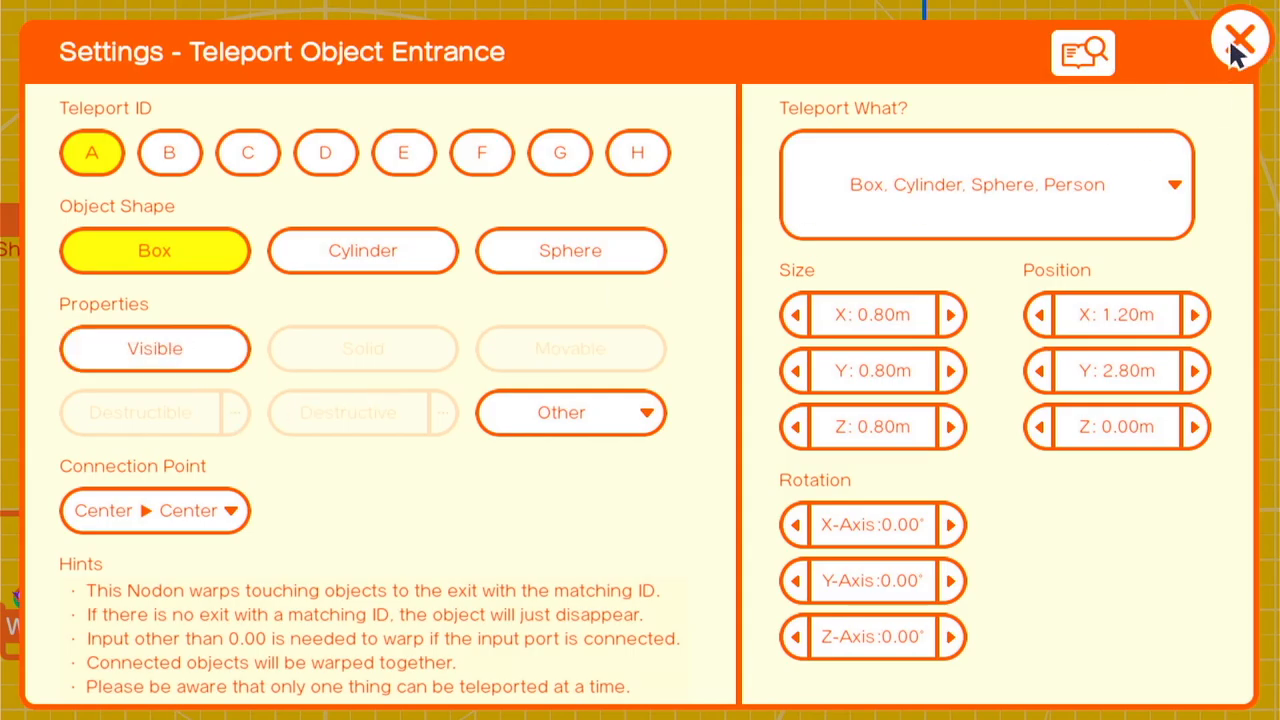
left_click(1240, 40)
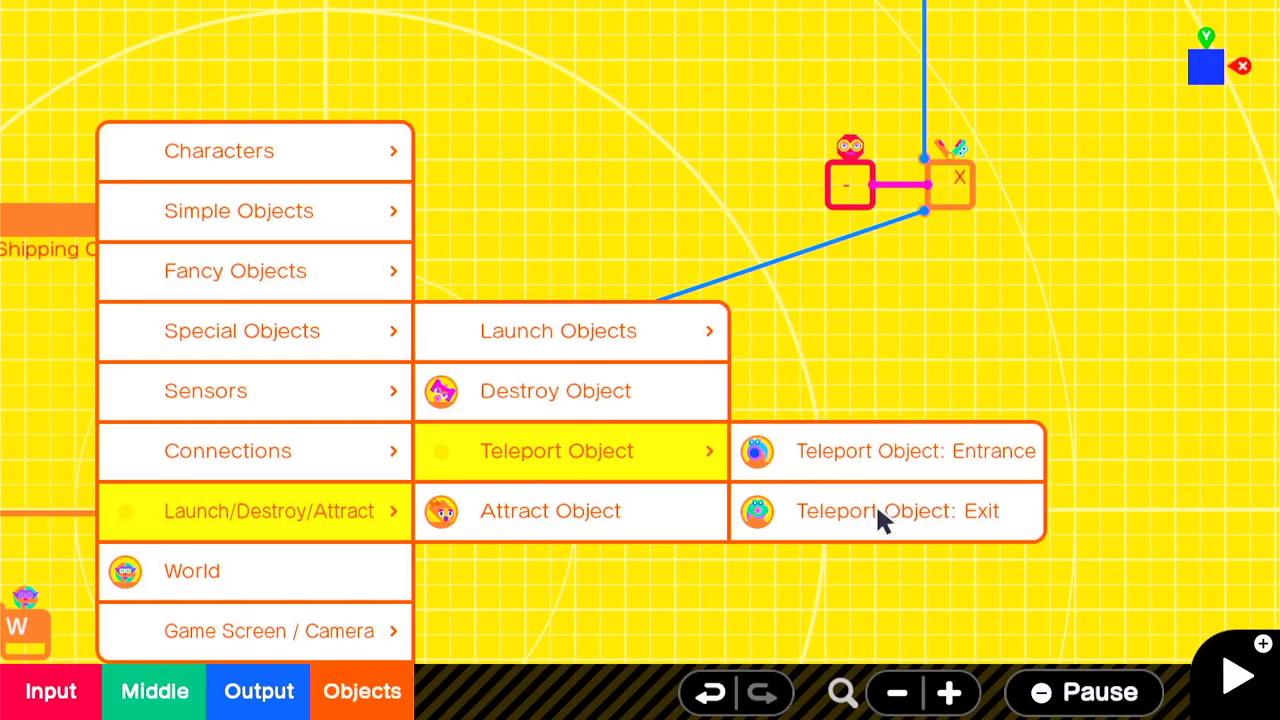
left_click(884, 512)
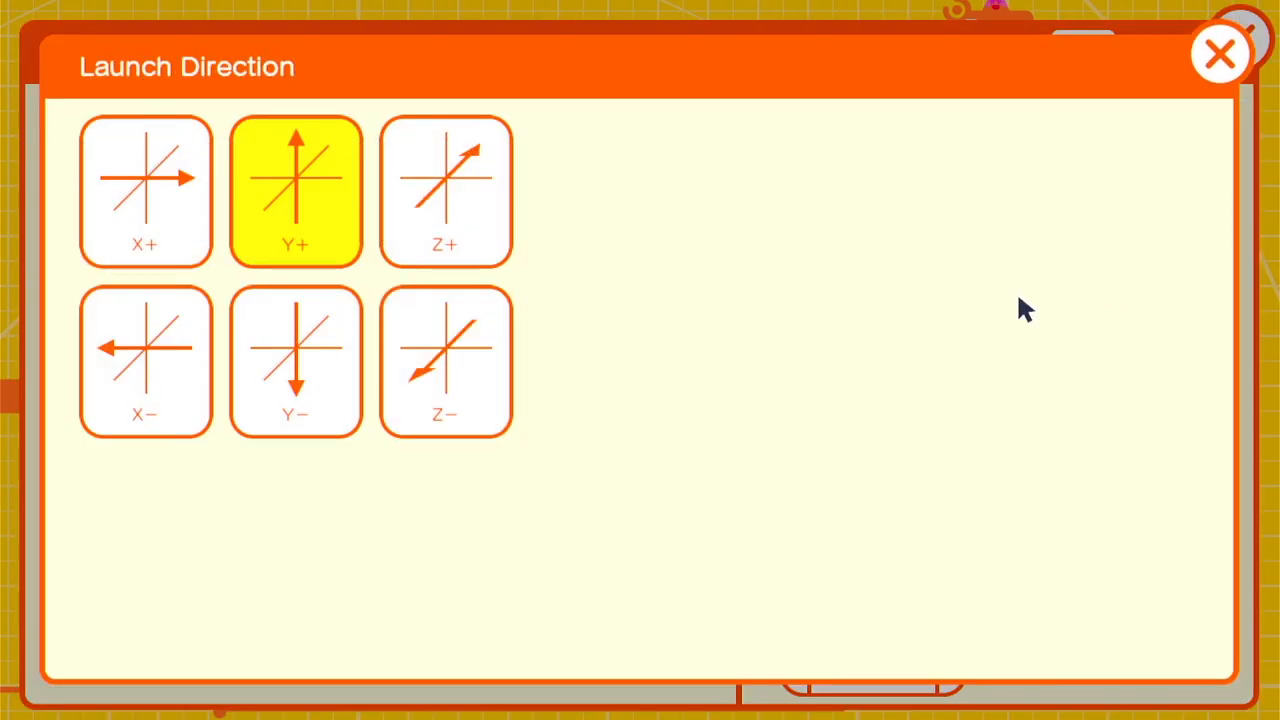
left_click(444, 360)
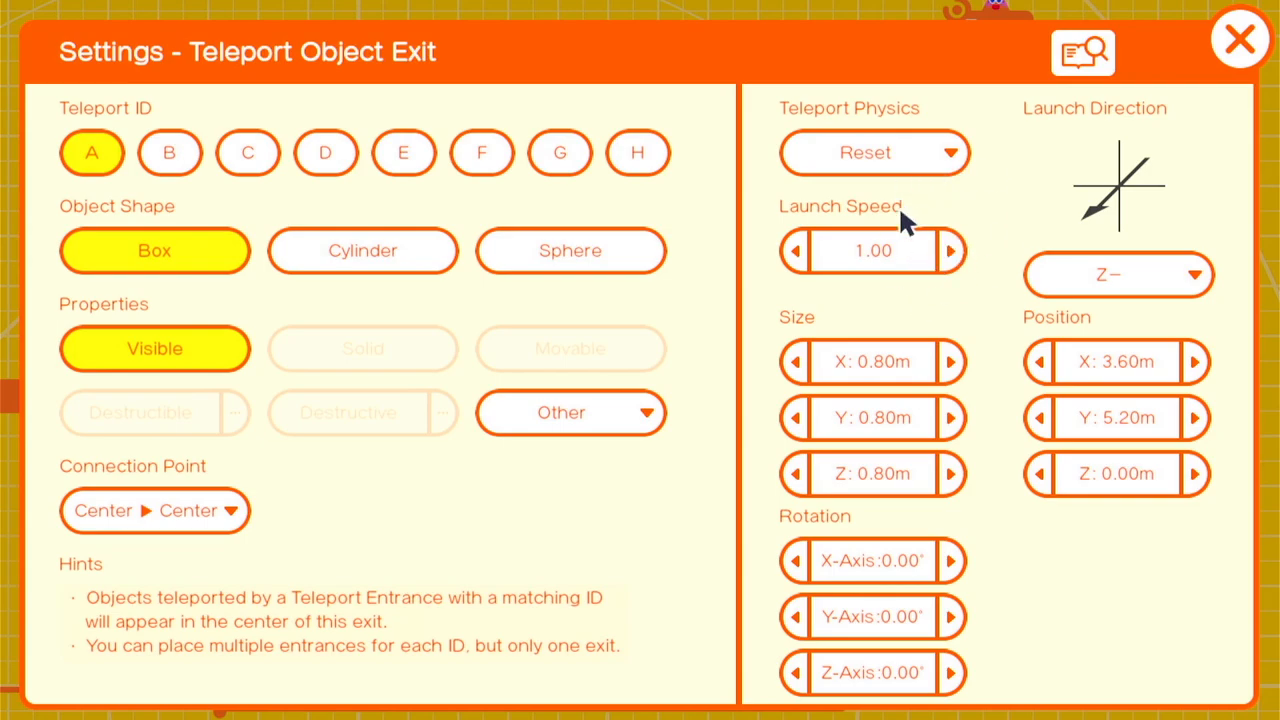
left_click(1240, 38)
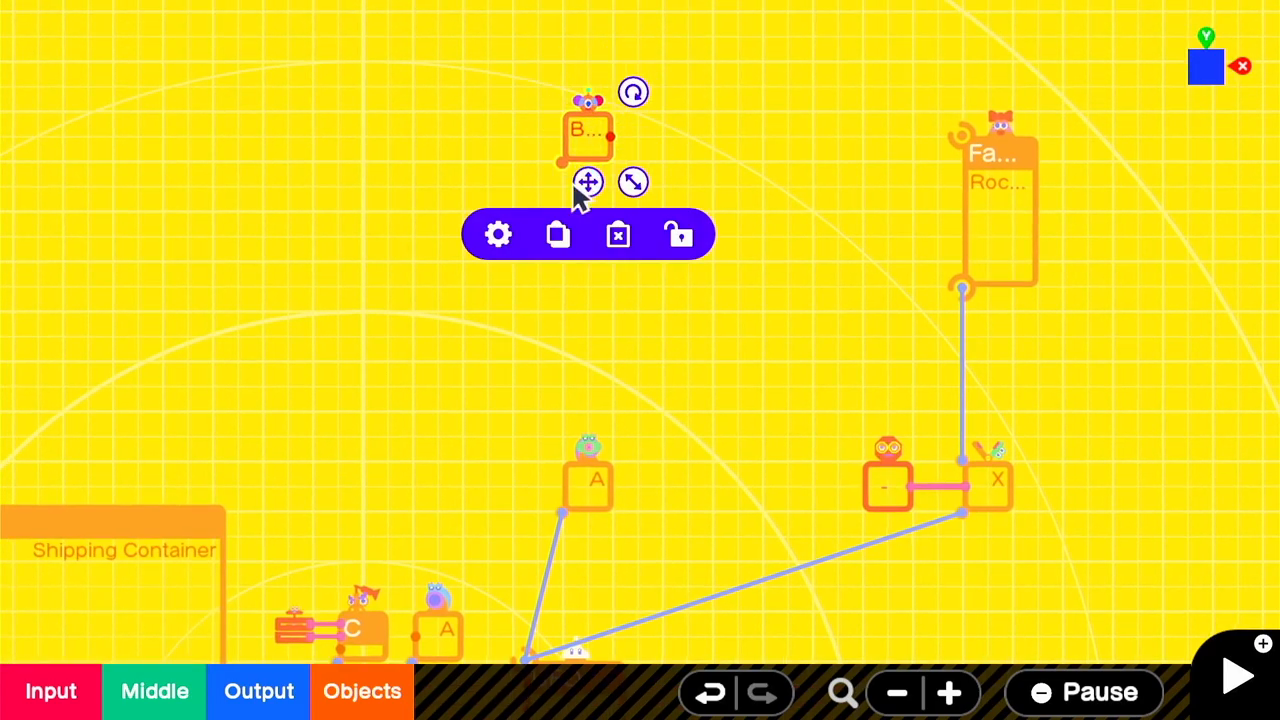
Step: Make the Touch Sensor 1.80m, visible, while-touched and checking for the Person, then add an AND Nodon
left_click(498, 234)
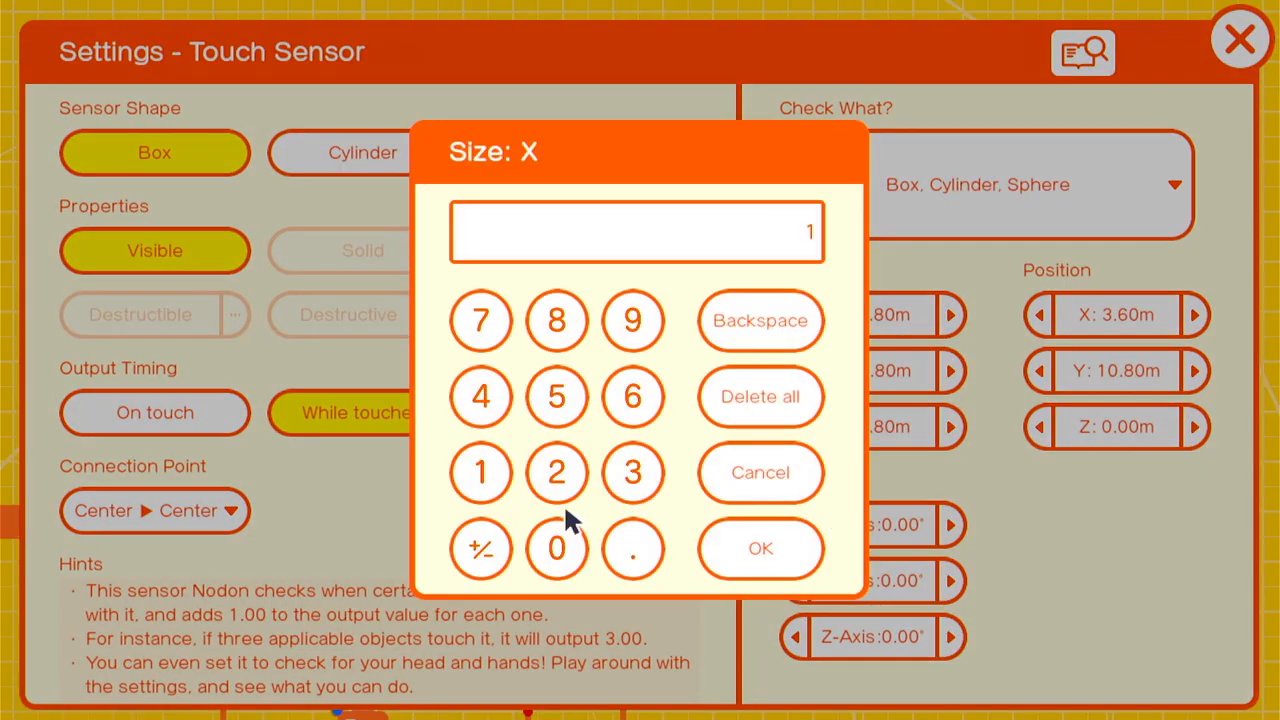
left_click(760, 548)
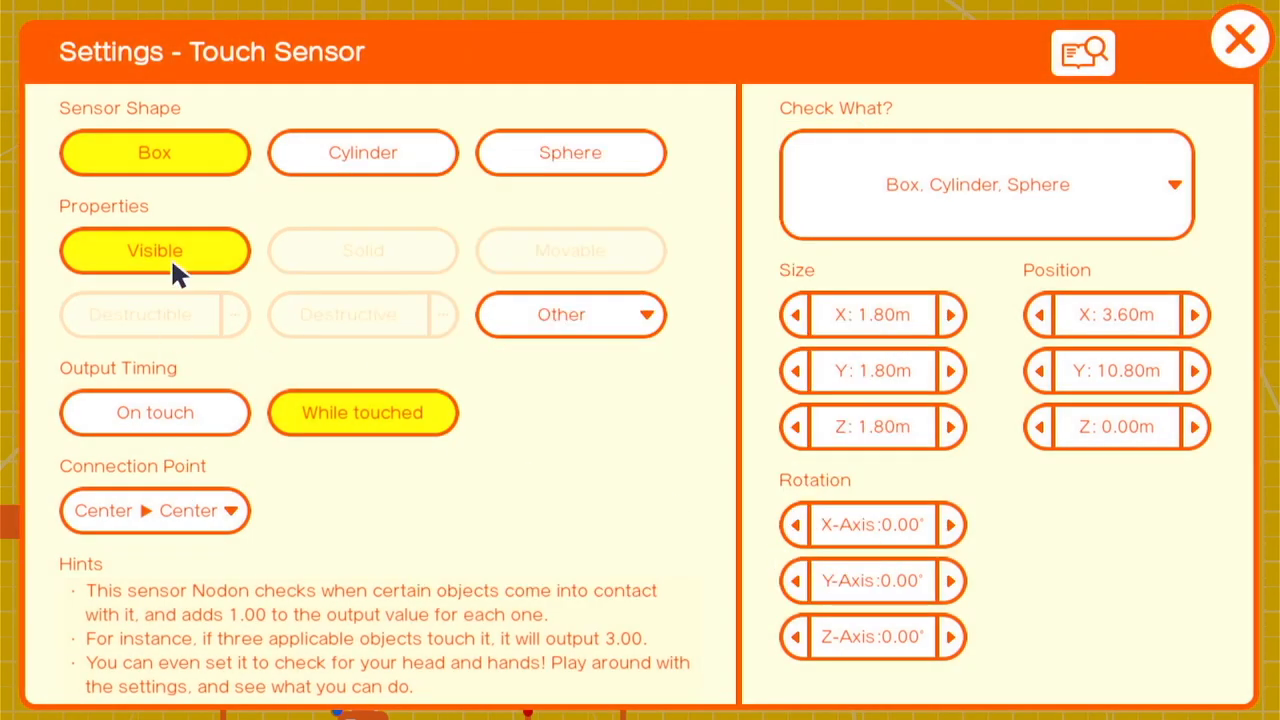
left_click(1240, 38)
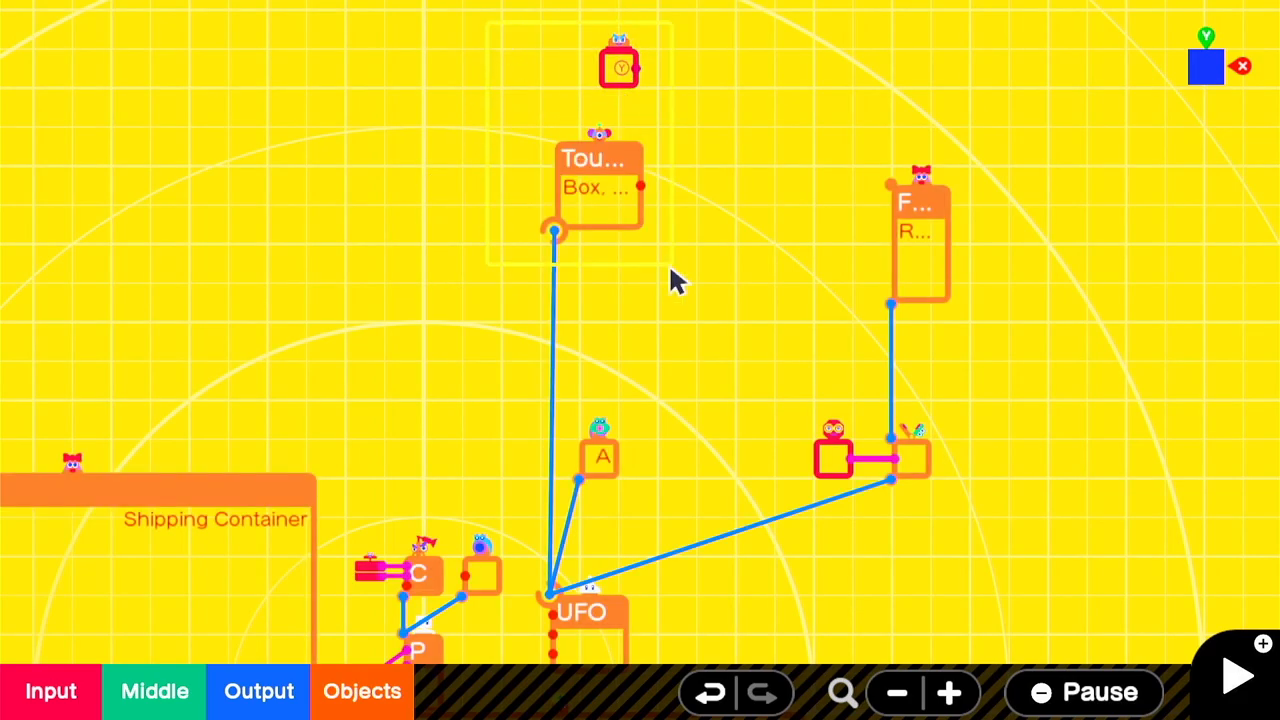
left_click(154, 692)
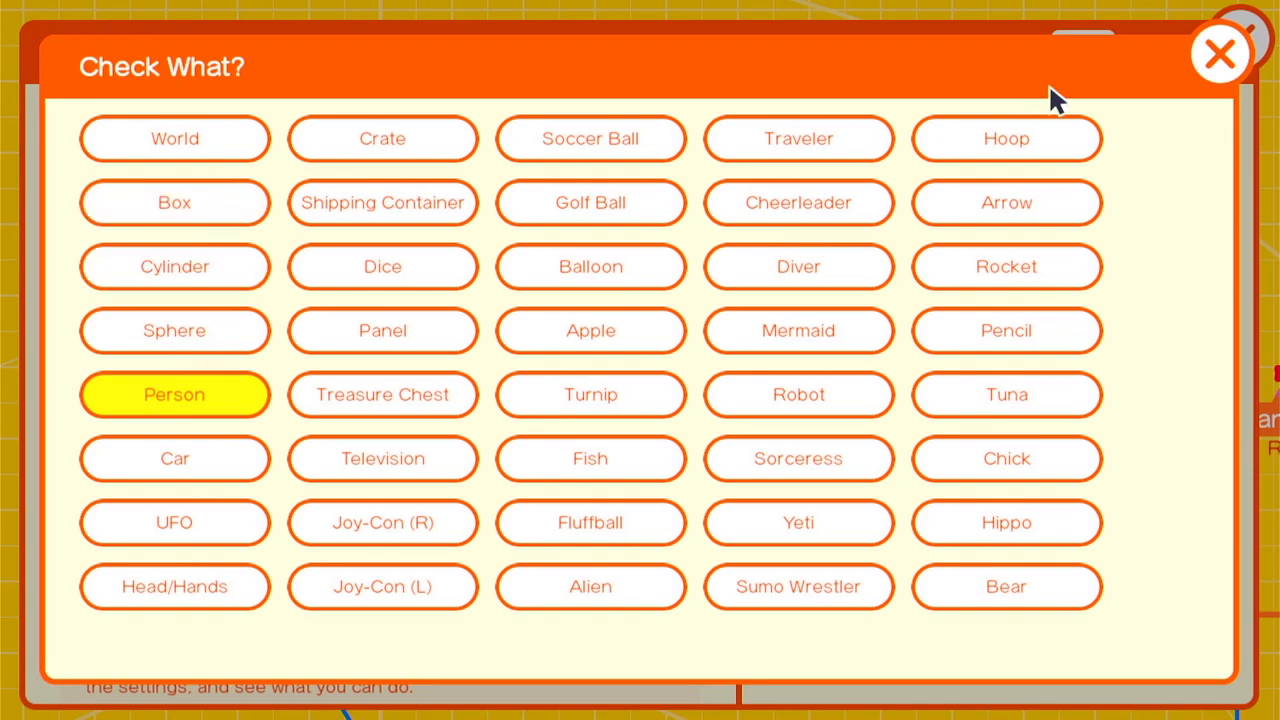
left_click(1220, 54)
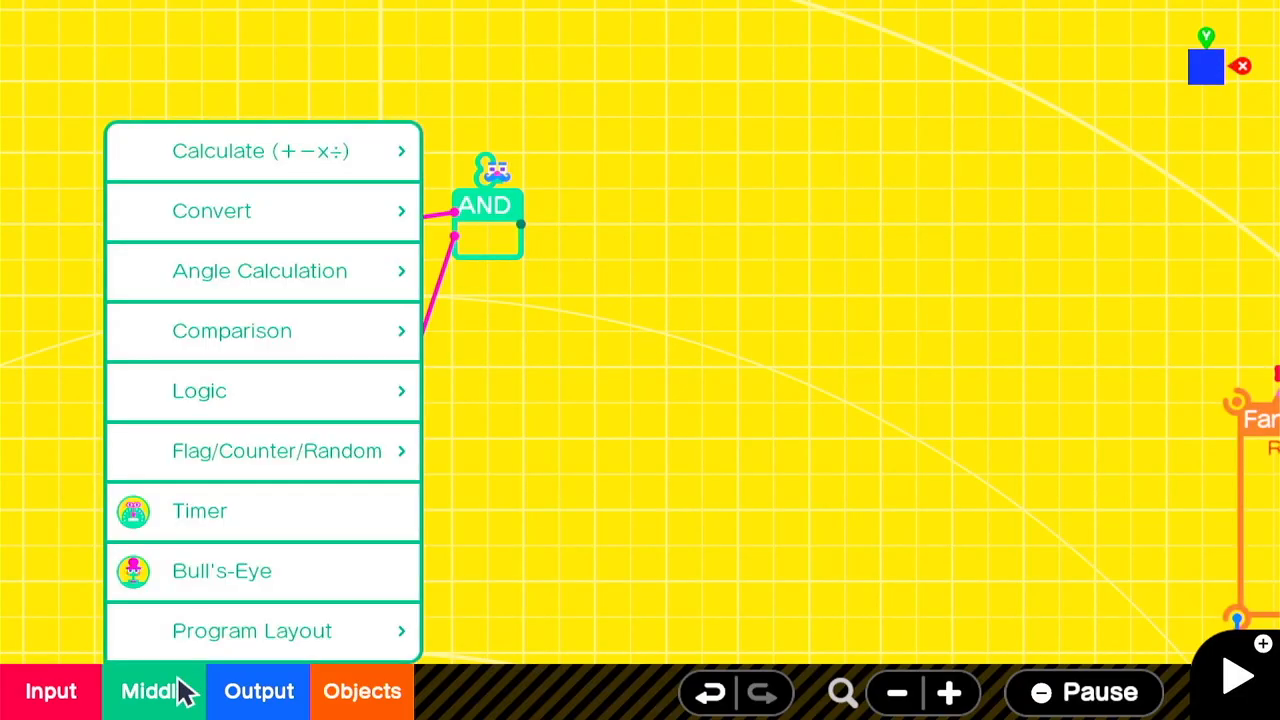
Step: Add a Flag Nodon, set the UFO connection to Manual Y+ to Y−, and test play the rocket ride
left_click(278, 452)
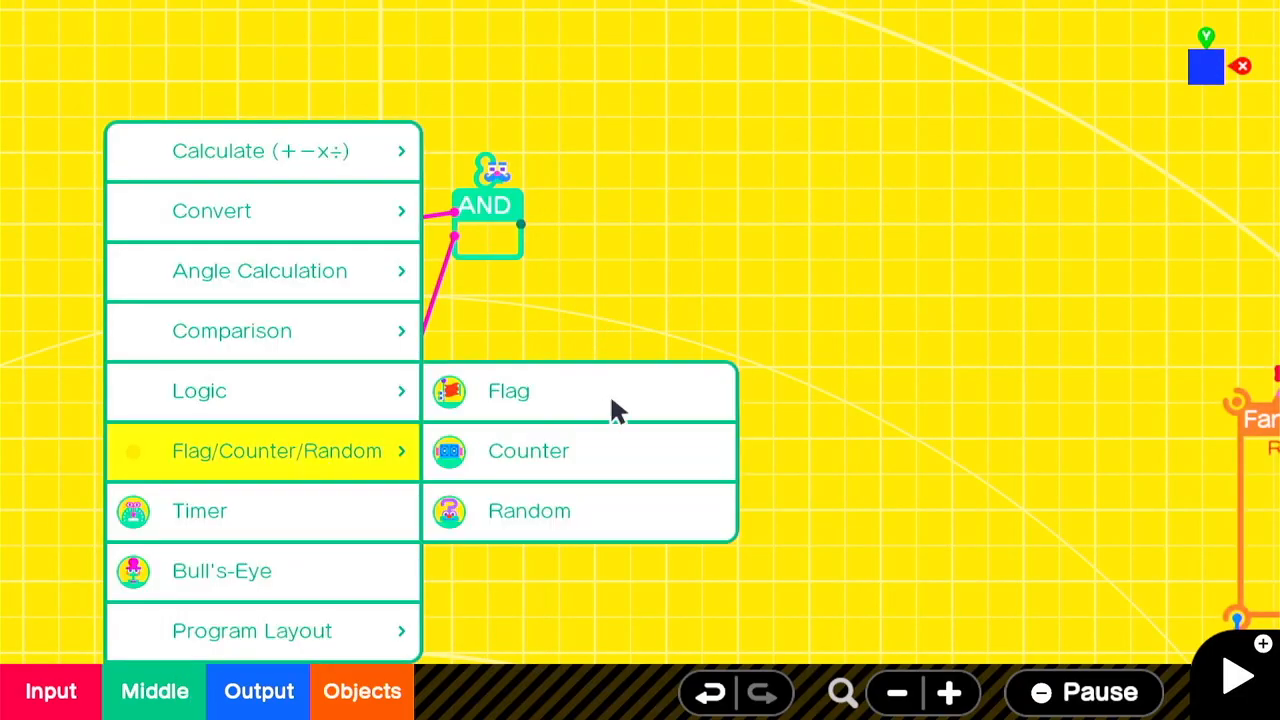
left_click(508, 390)
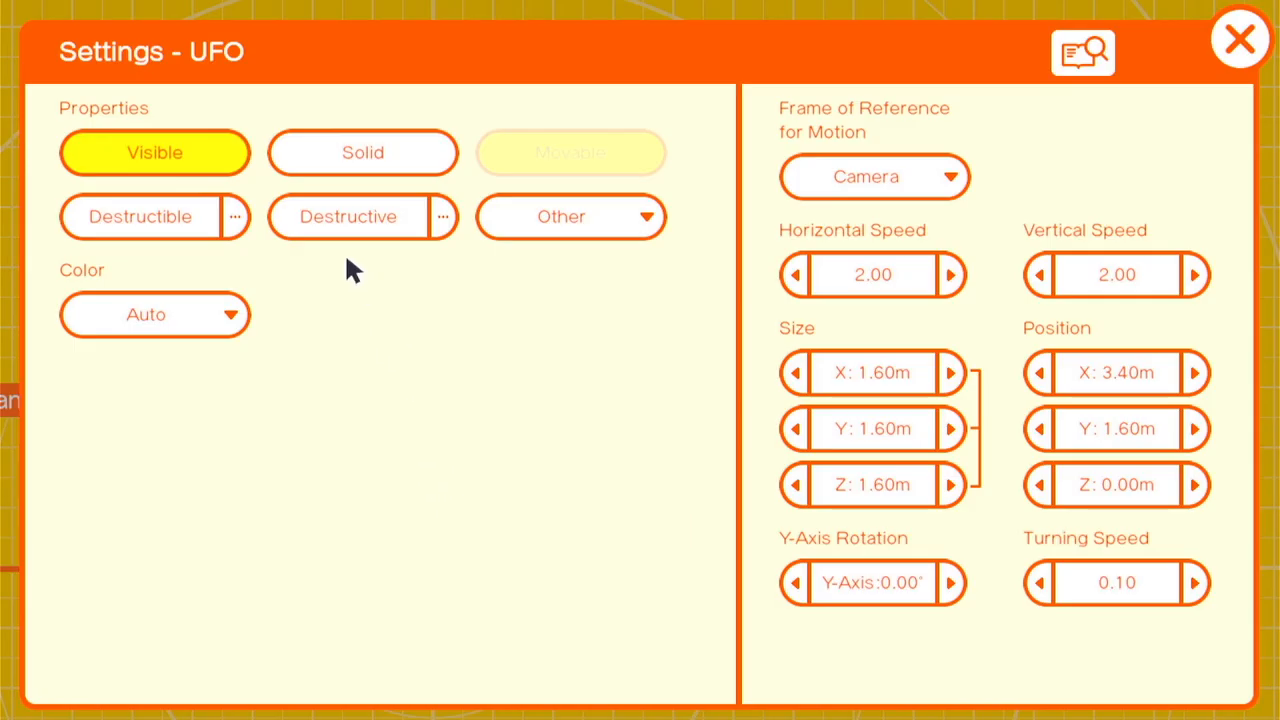
left_click(1240, 38)
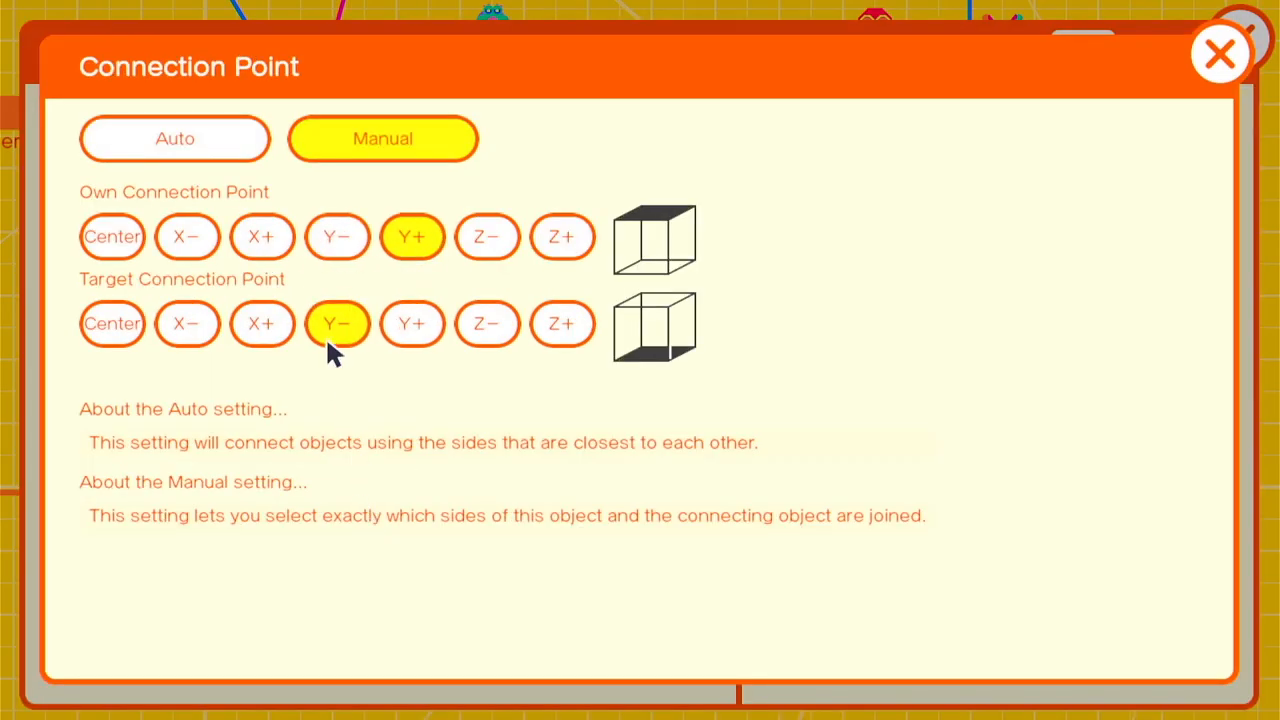
left_click(1220, 54)
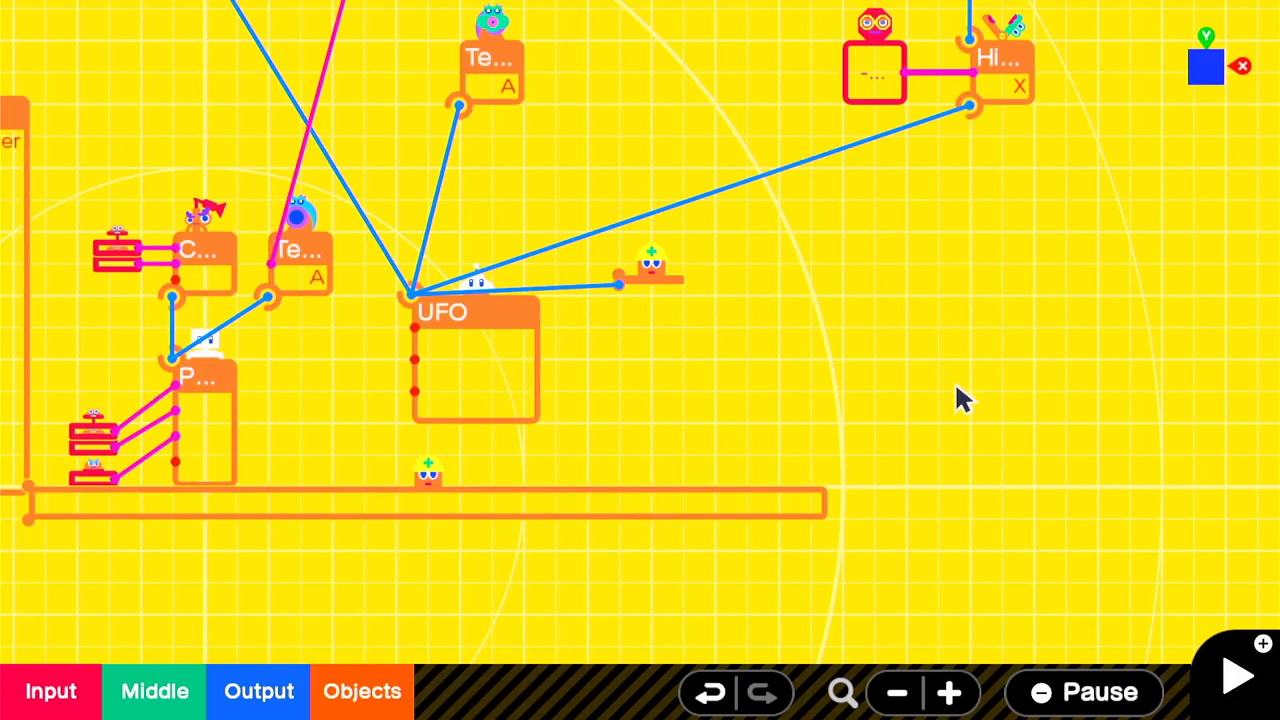
left_click(1236, 676)
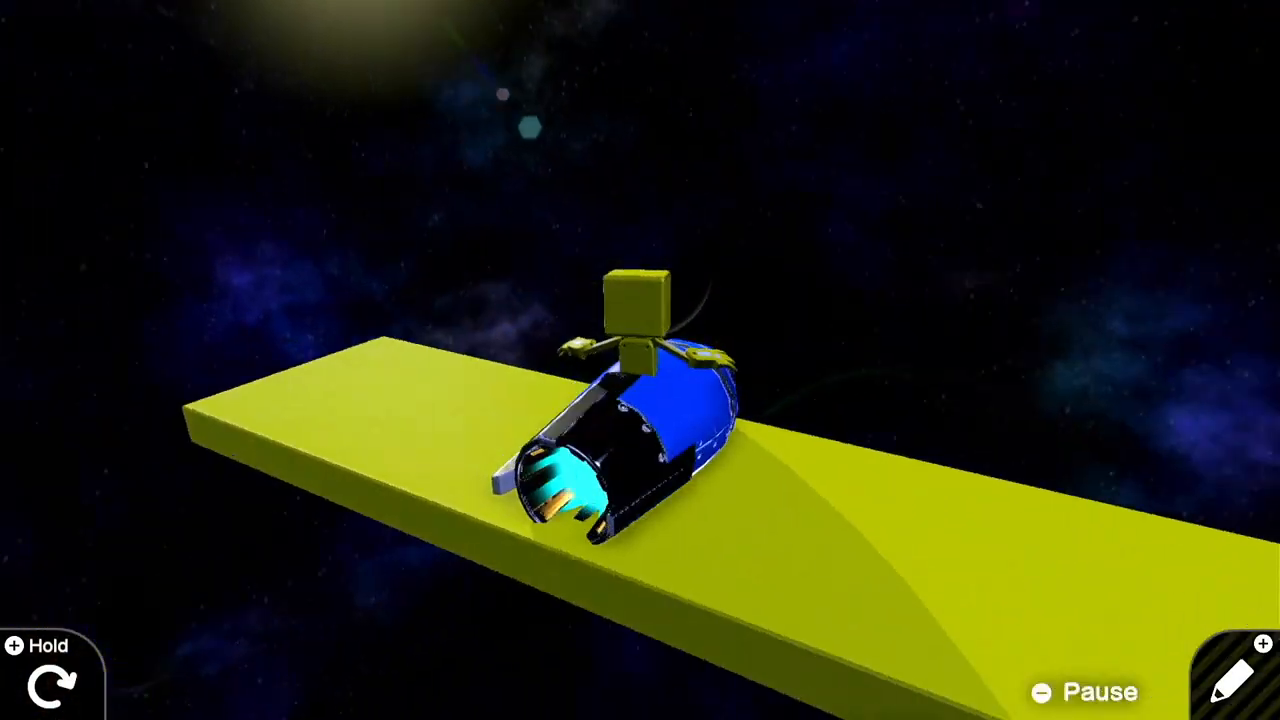
Step: Feed a Button and a Constant of 2 through a Calculator into the UFO, and test the rocket flying
left_click(1230, 676)
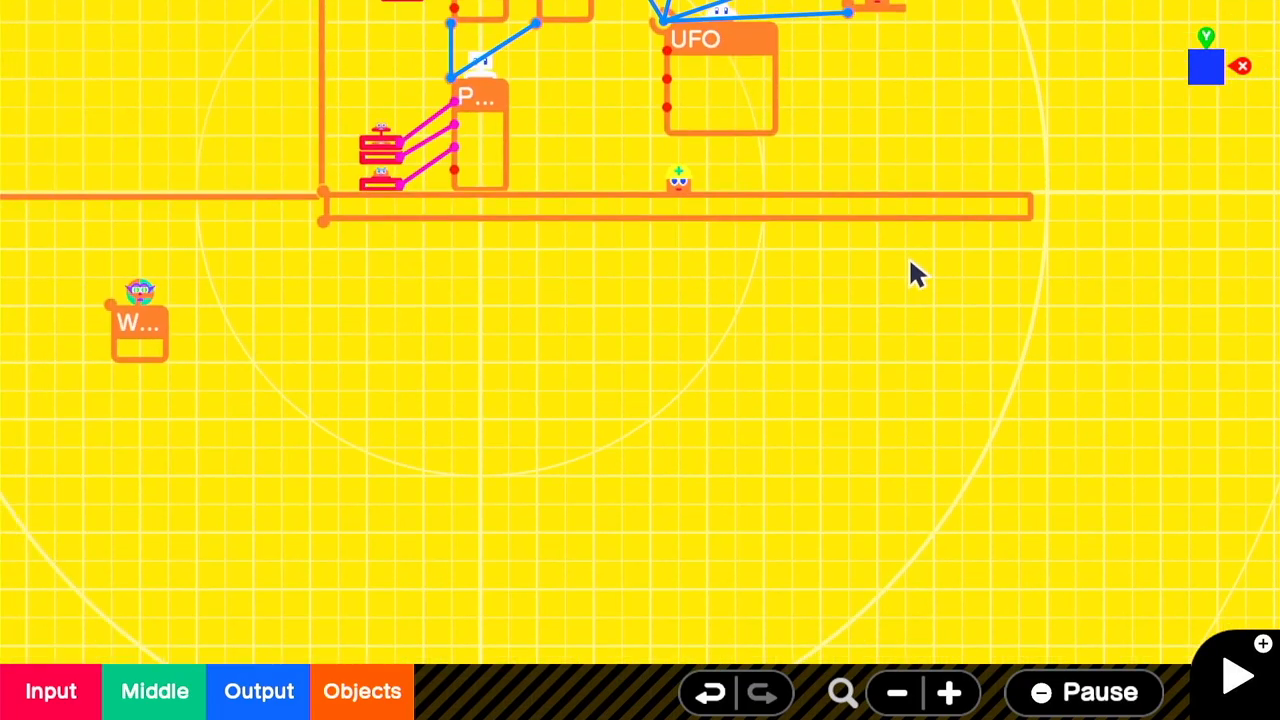
left_click(140, 324)
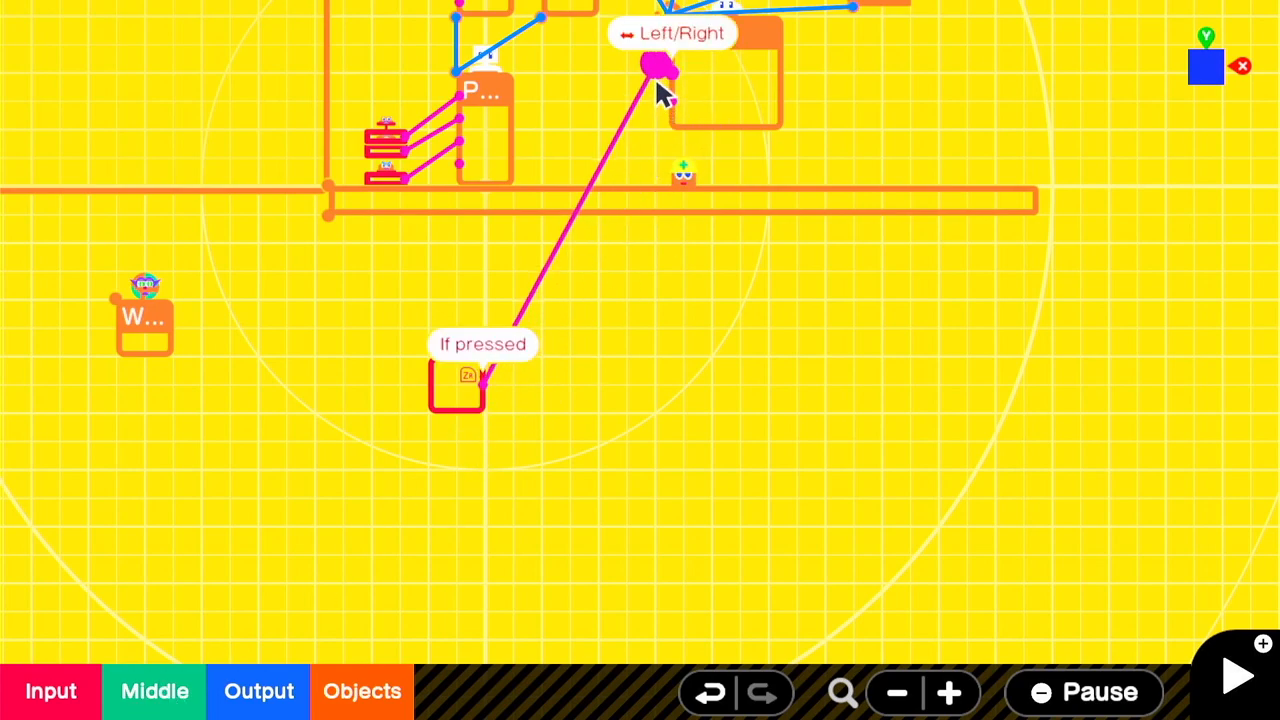
left_click(456, 388)
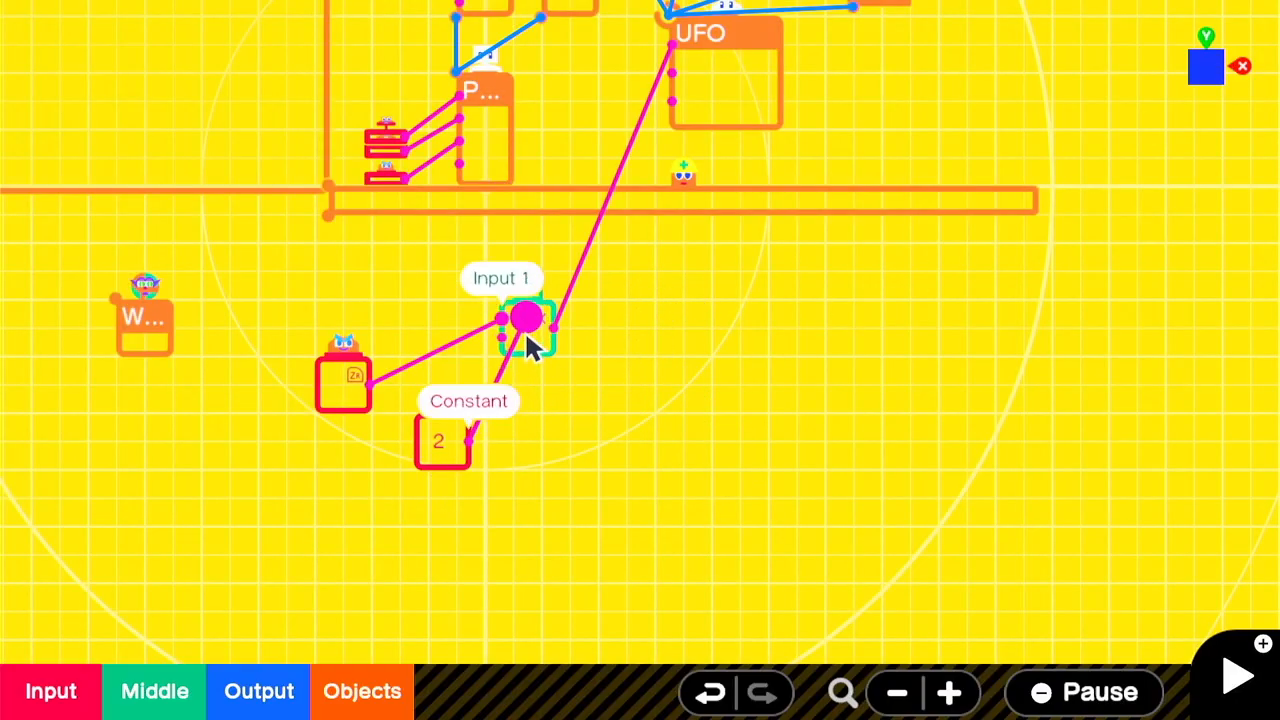
left_click(1236, 676)
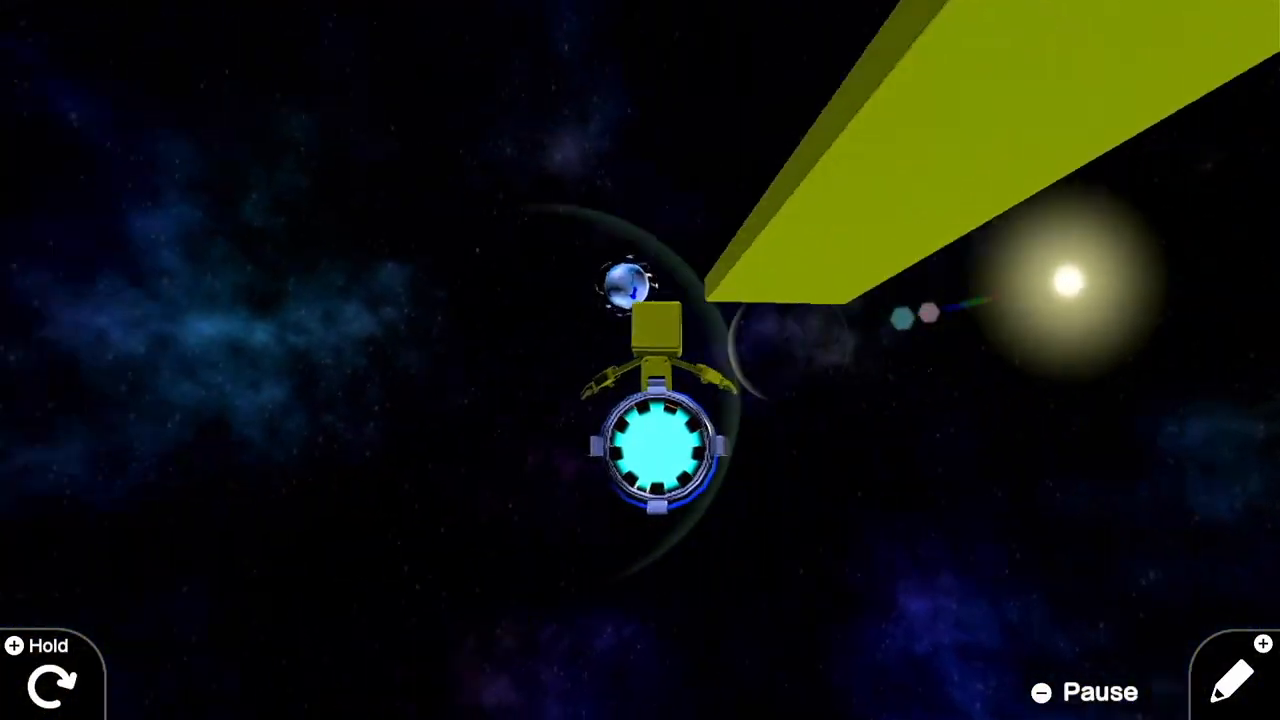
left_click(1236, 676)
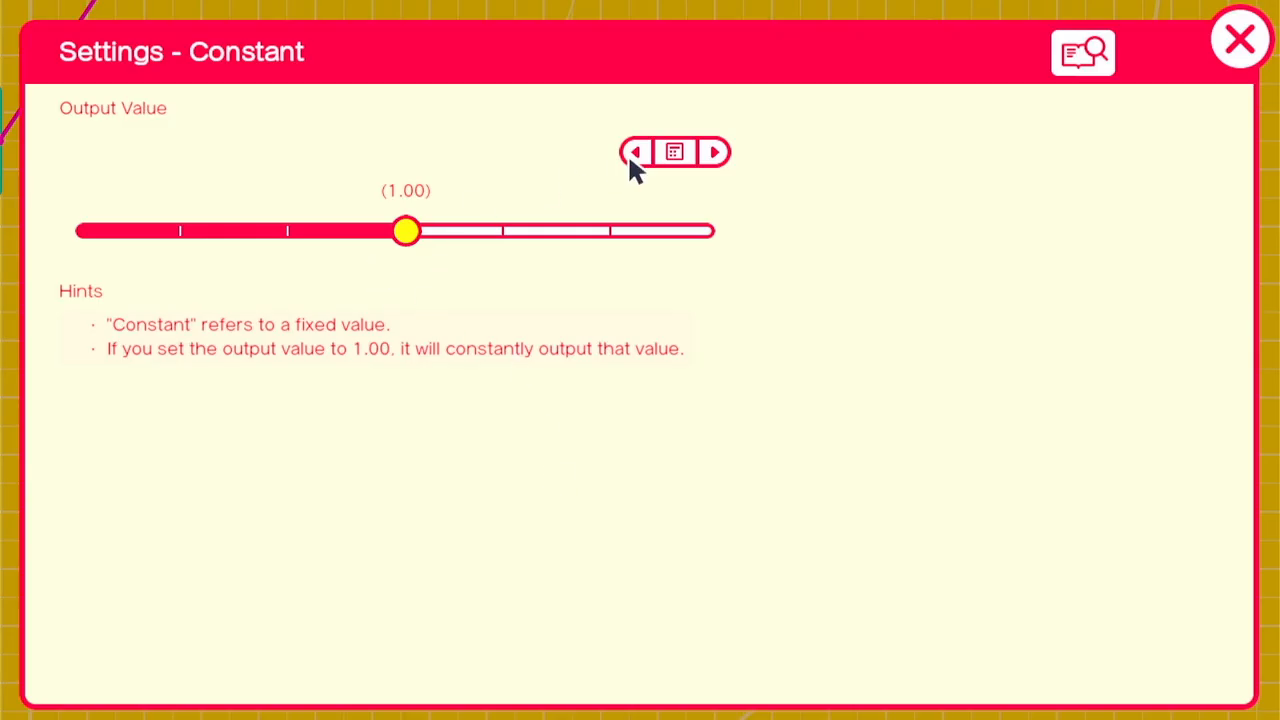
Step: Compare the stick against a 0 constant with < and > Nodon driving the UFO, and test play
left_click(1240, 38)
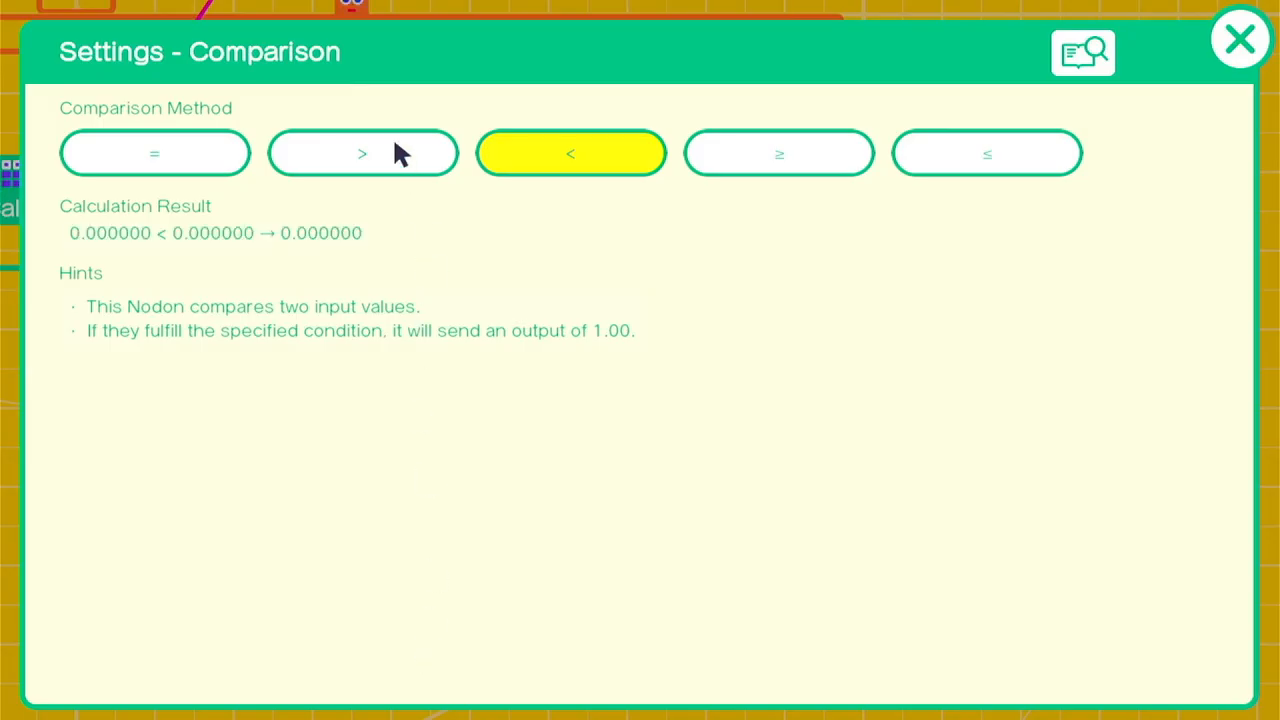
left_click(1240, 38)
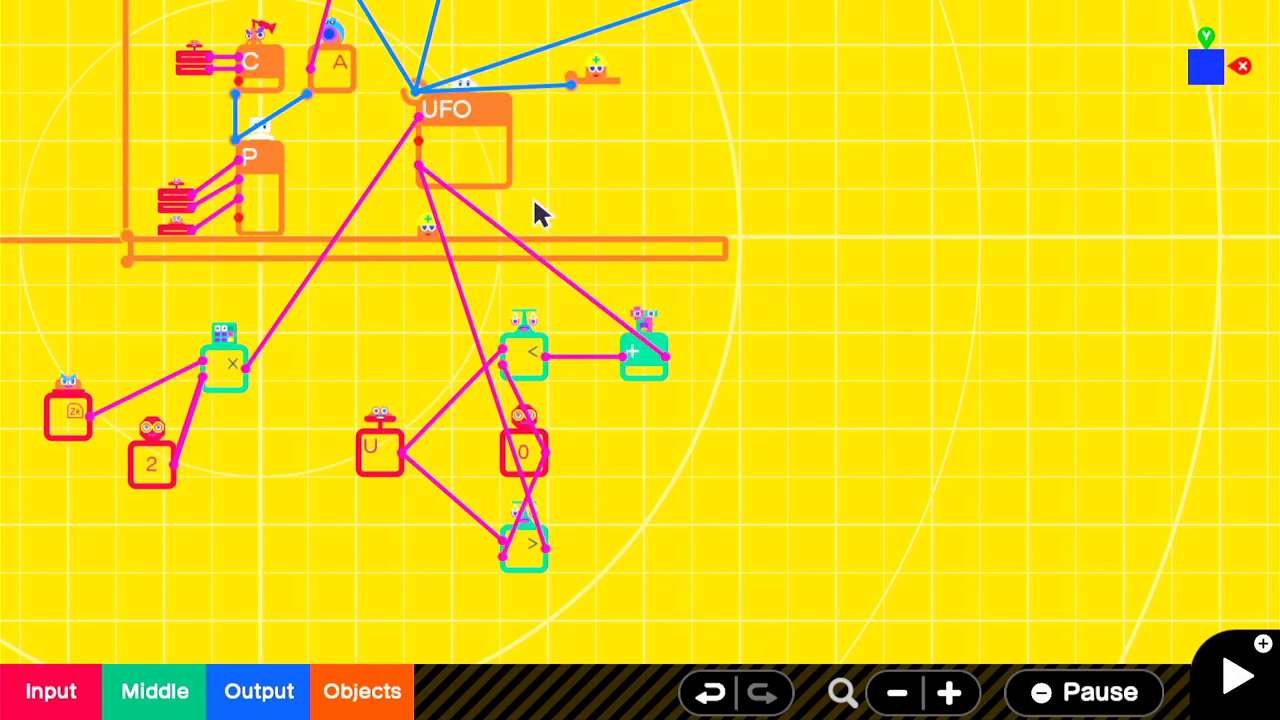
left_click(1236, 676)
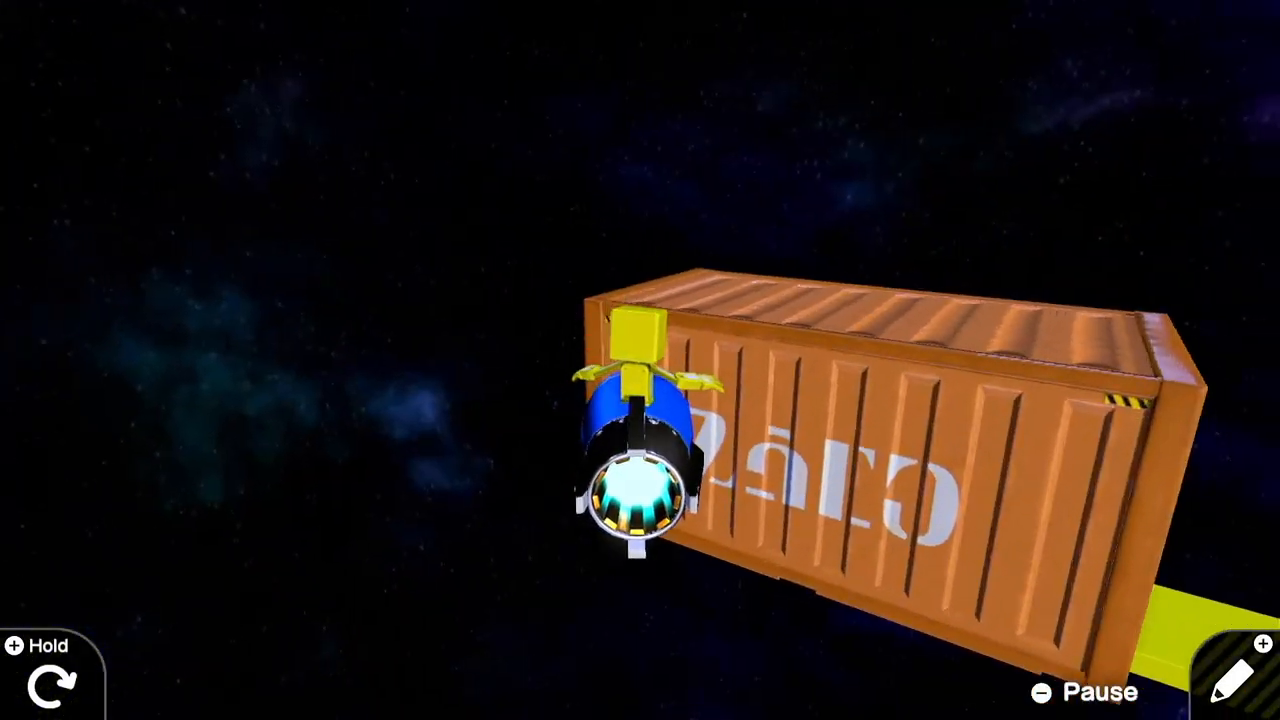
left_click(1236, 676)
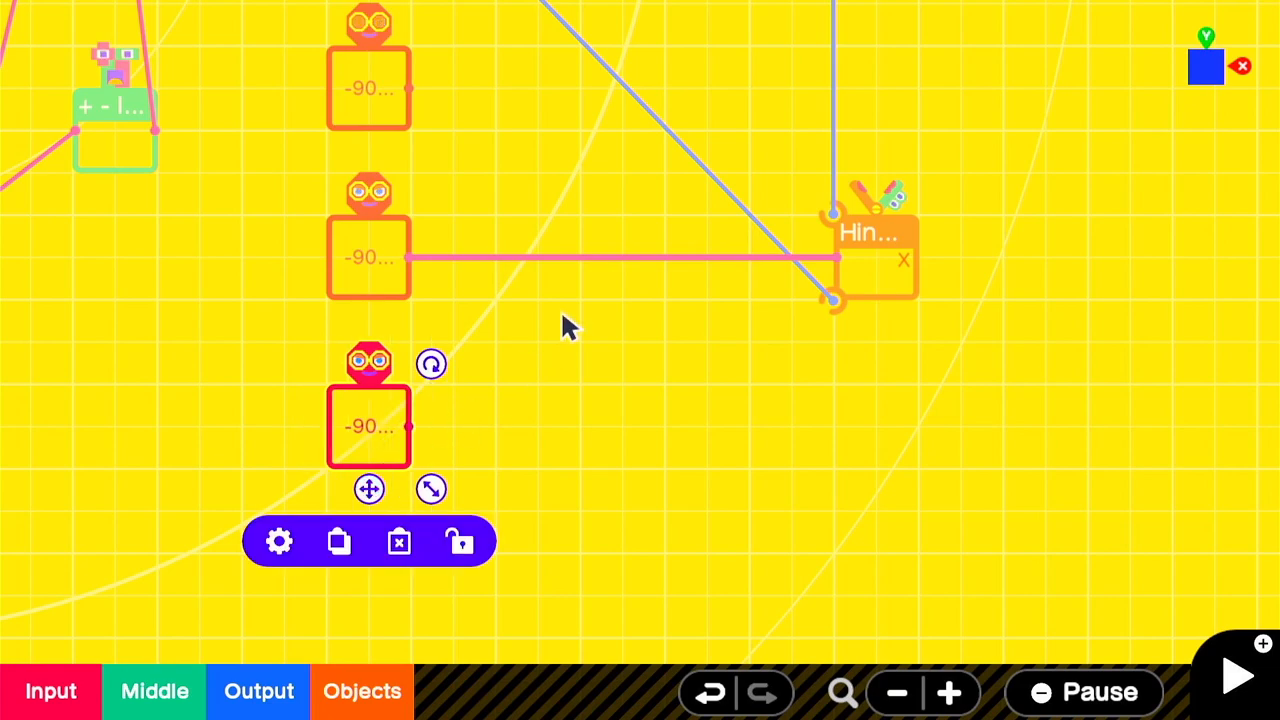
Step: Set Constants to -90 and wire them via calculator, divide-by-2 and NOT Nodon into the hinge, then test
left_click(280, 540)
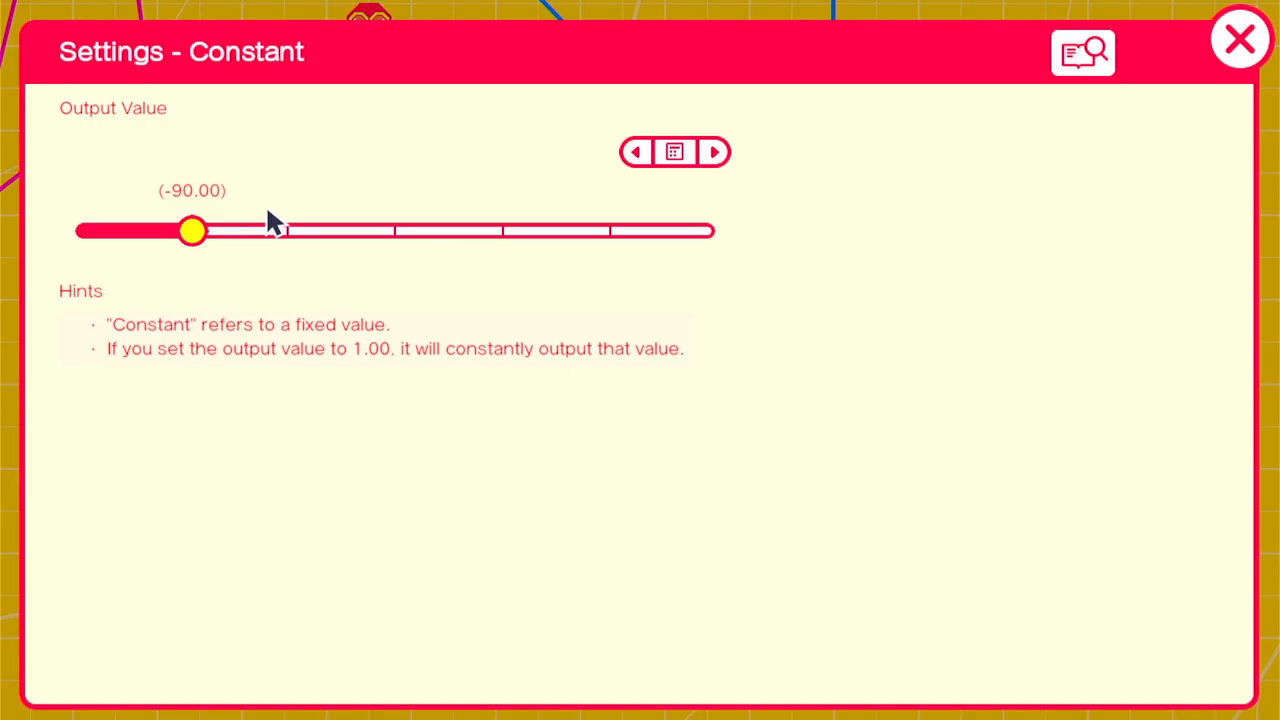
left_click(674, 152)
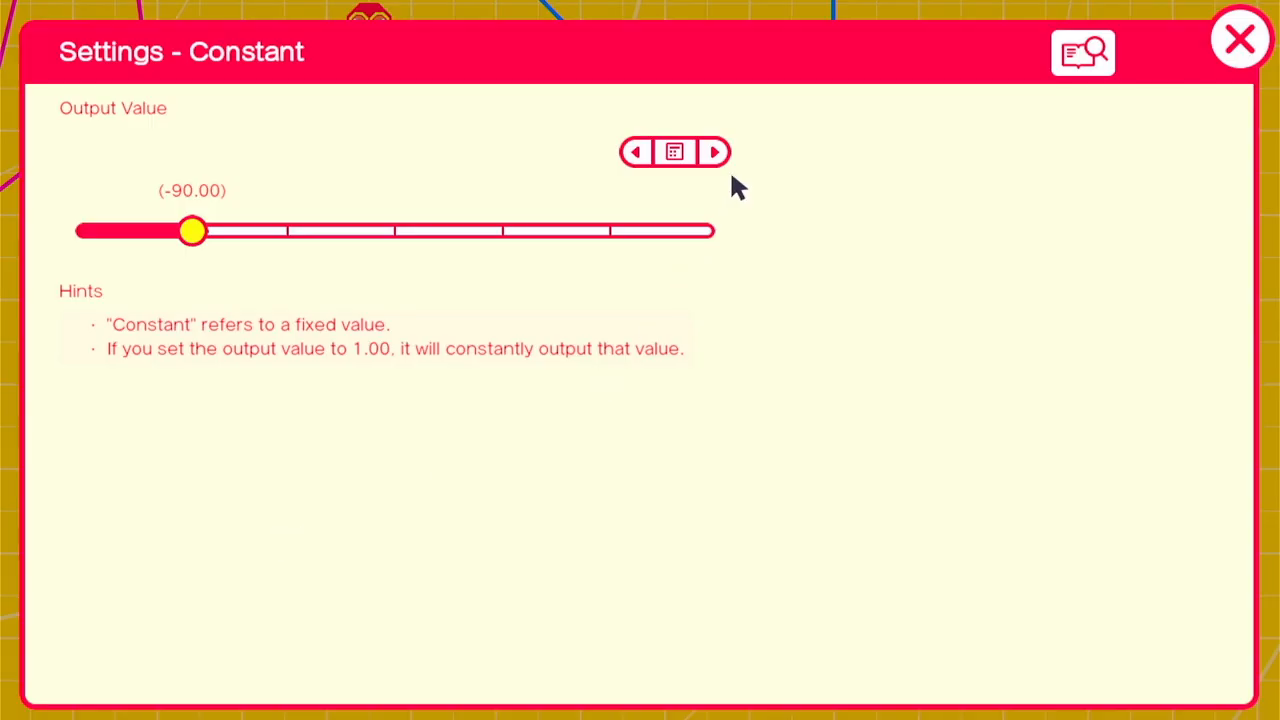
left_click(1240, 38)
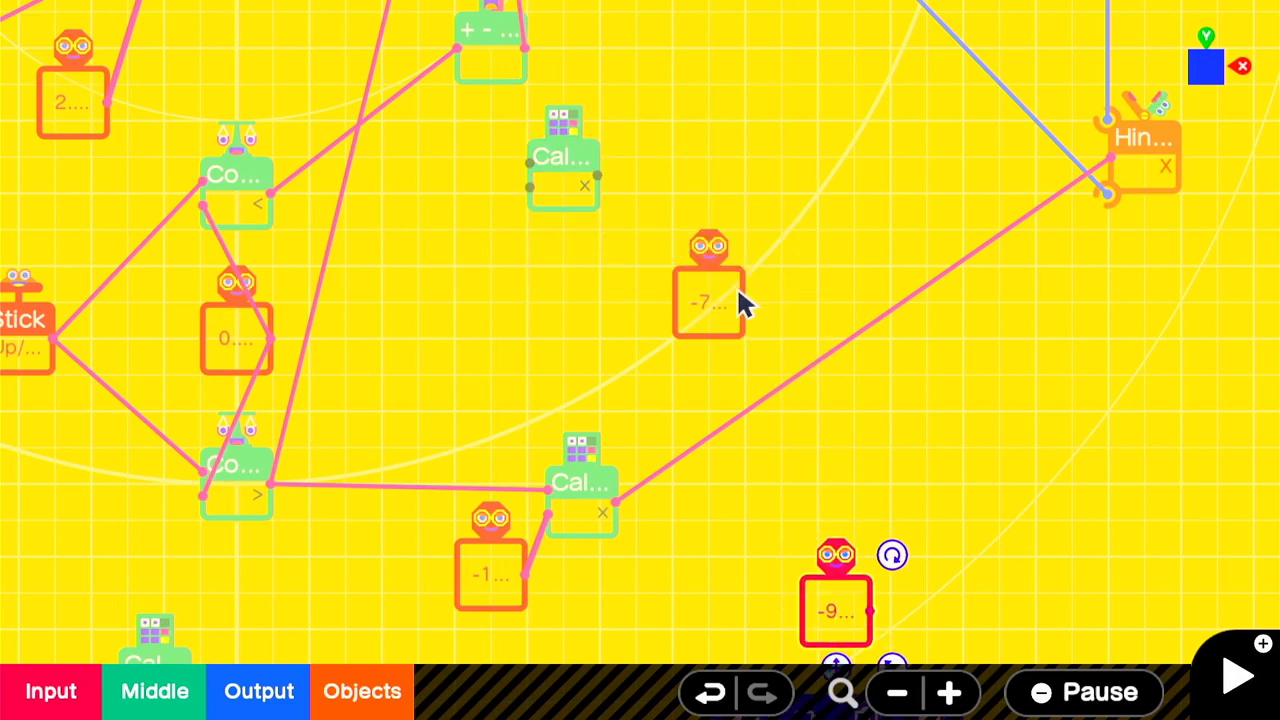
left_click_drag(708, 304, 490, 284)
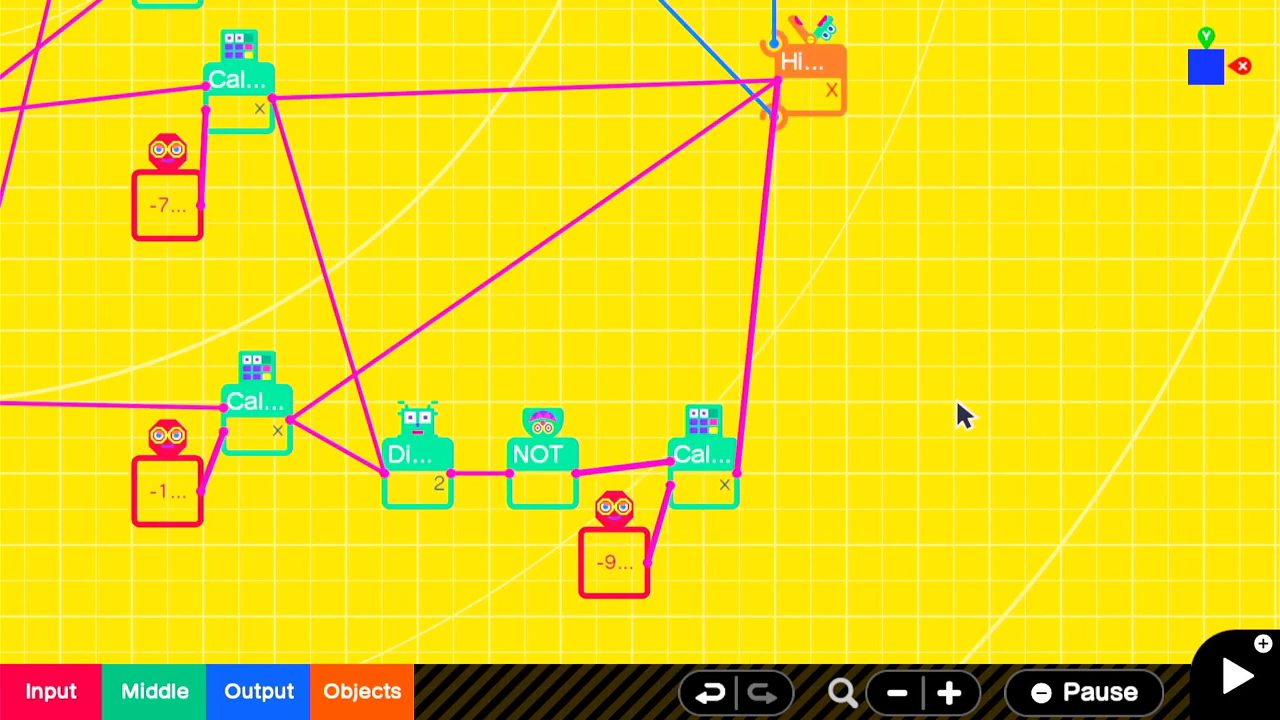
left_click(1236, 676)
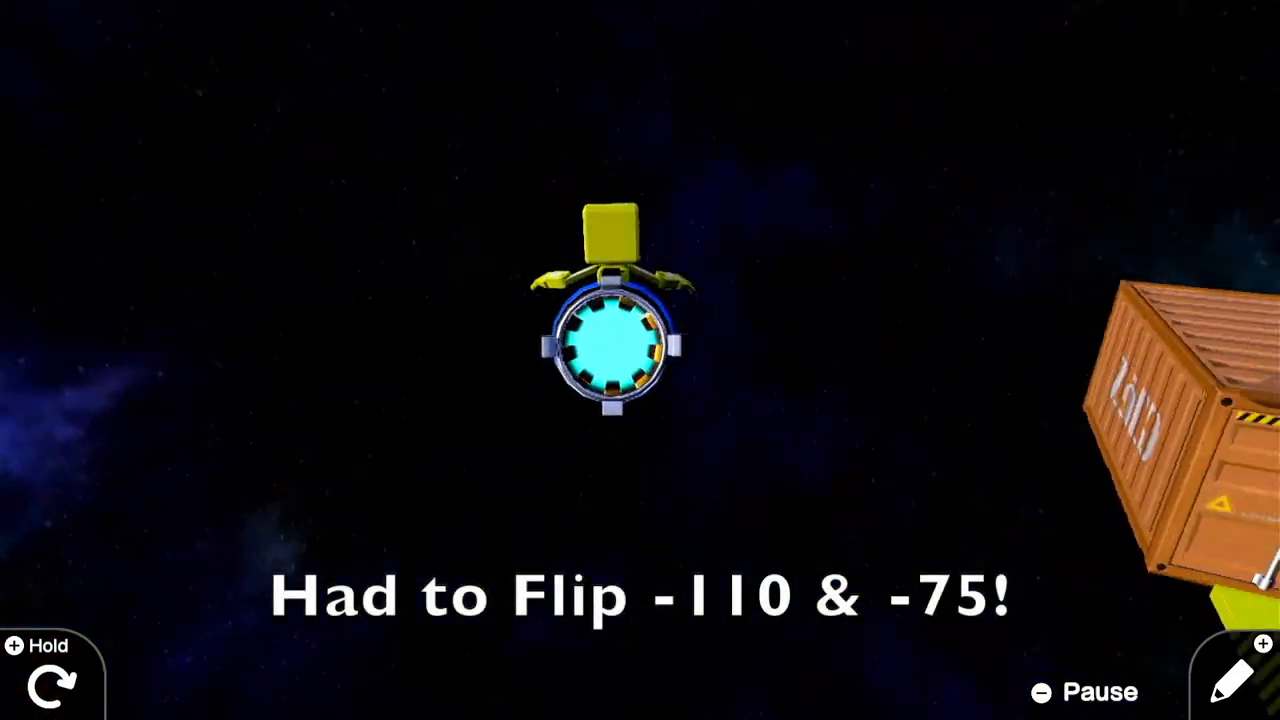
Step: Check the rocket hangs upright in test play and return to programming
left_click(1236, 680)
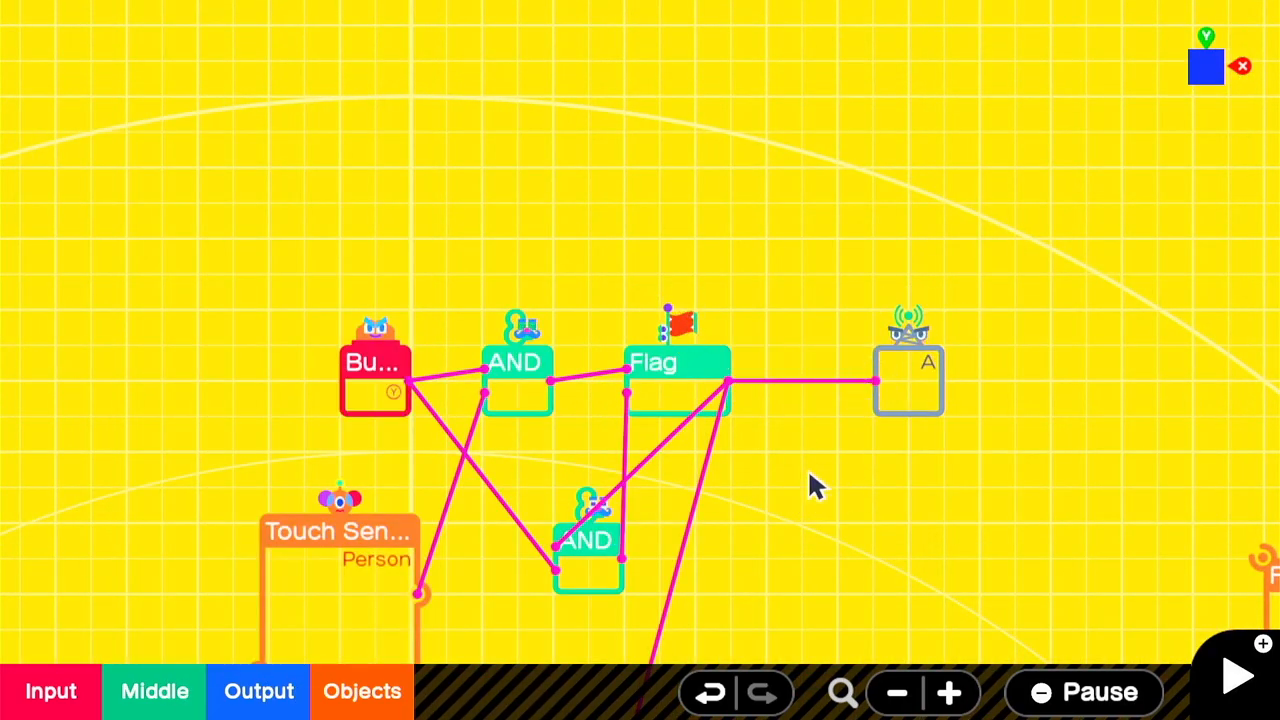
Step: Review the UFO and box logic layout, stop the test, and remove the wire feeding the Hinge
left_click(896, 692)
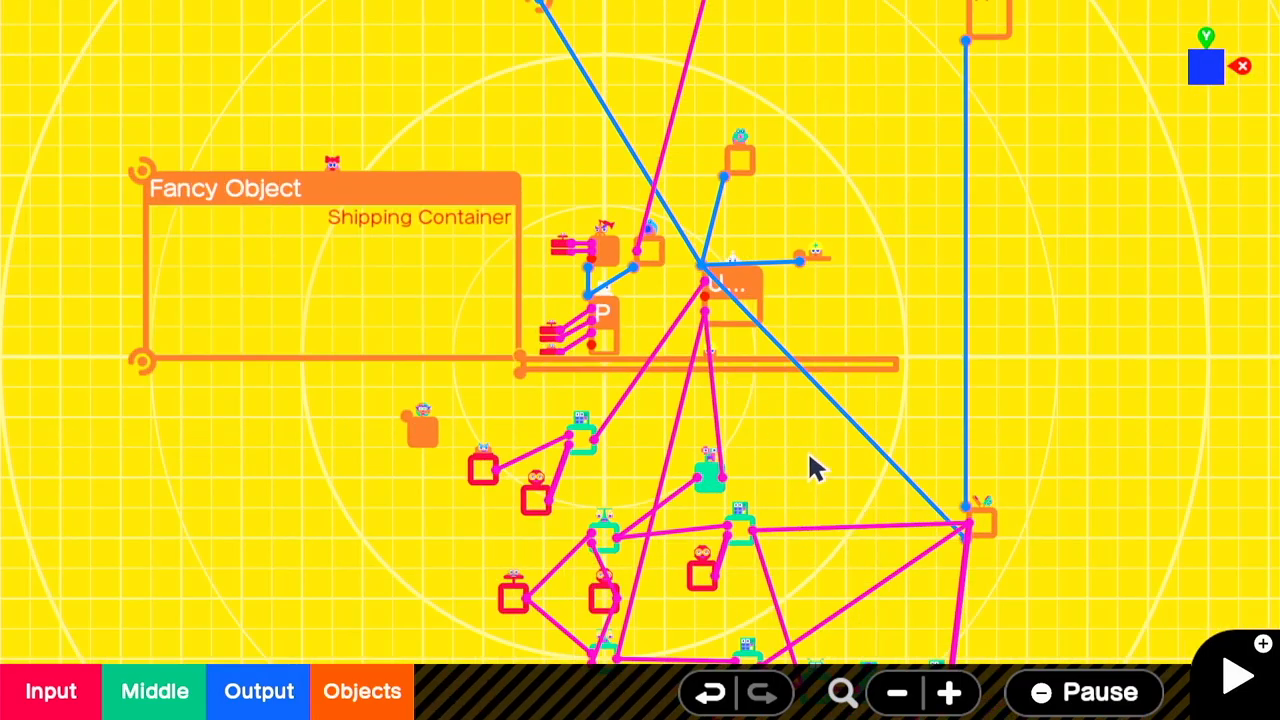
left_click(154, 692)
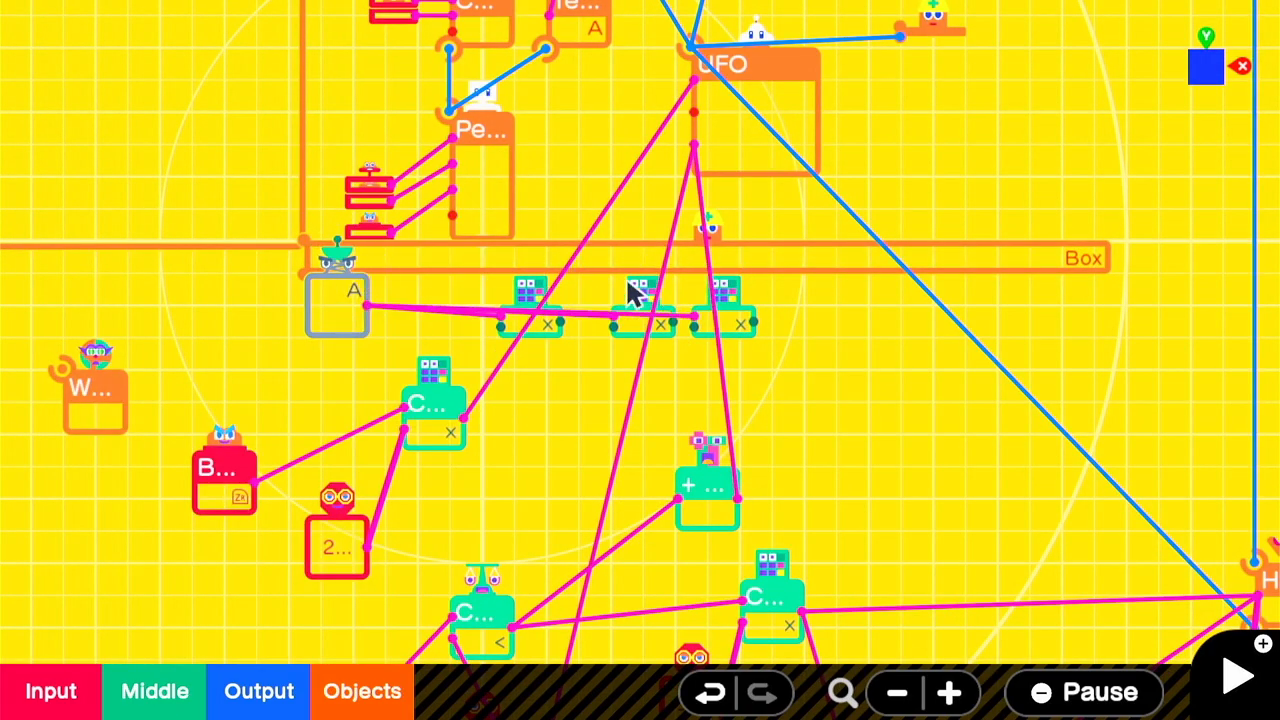
mouse_move(680, 320)
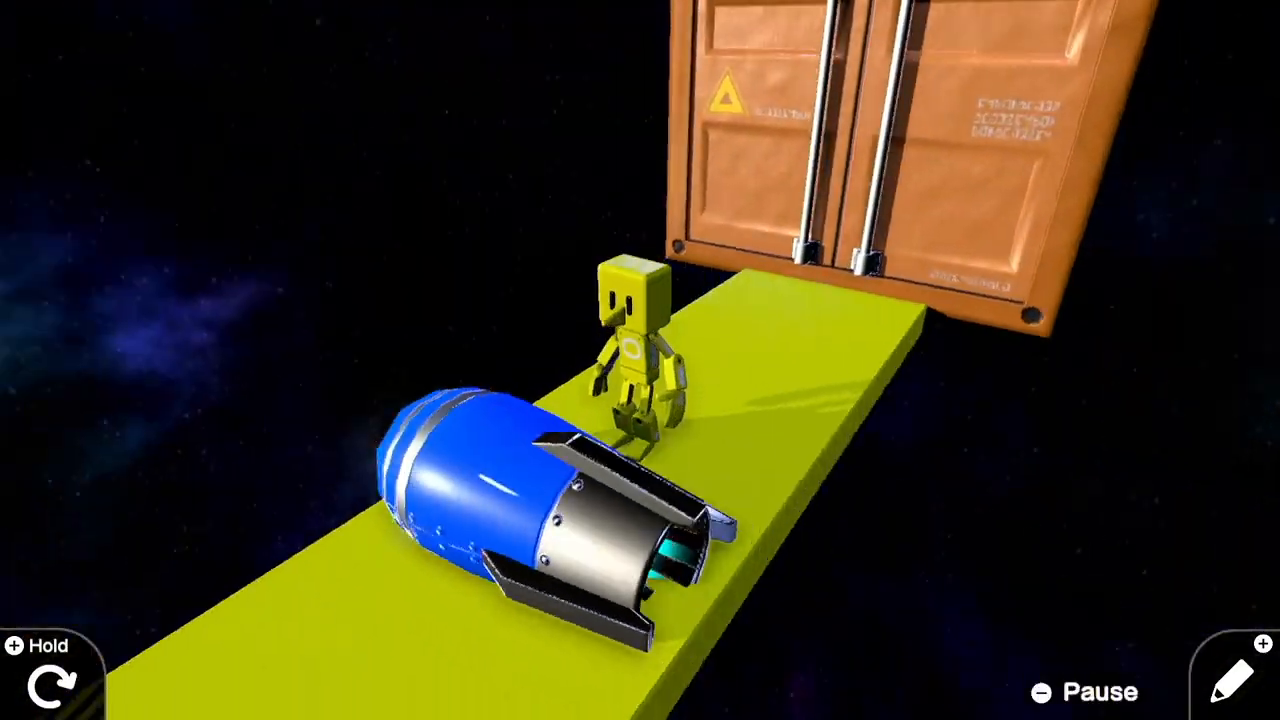
left_click(1236, 676)
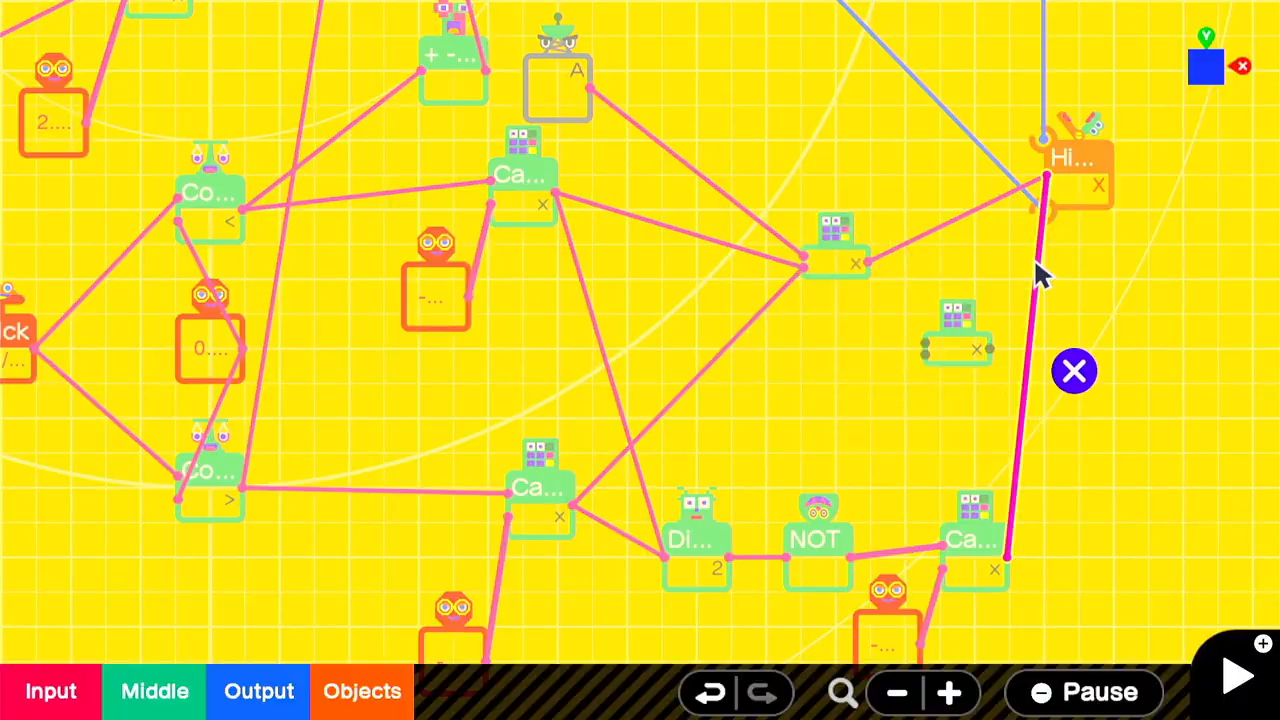
left_click(1236, 676)
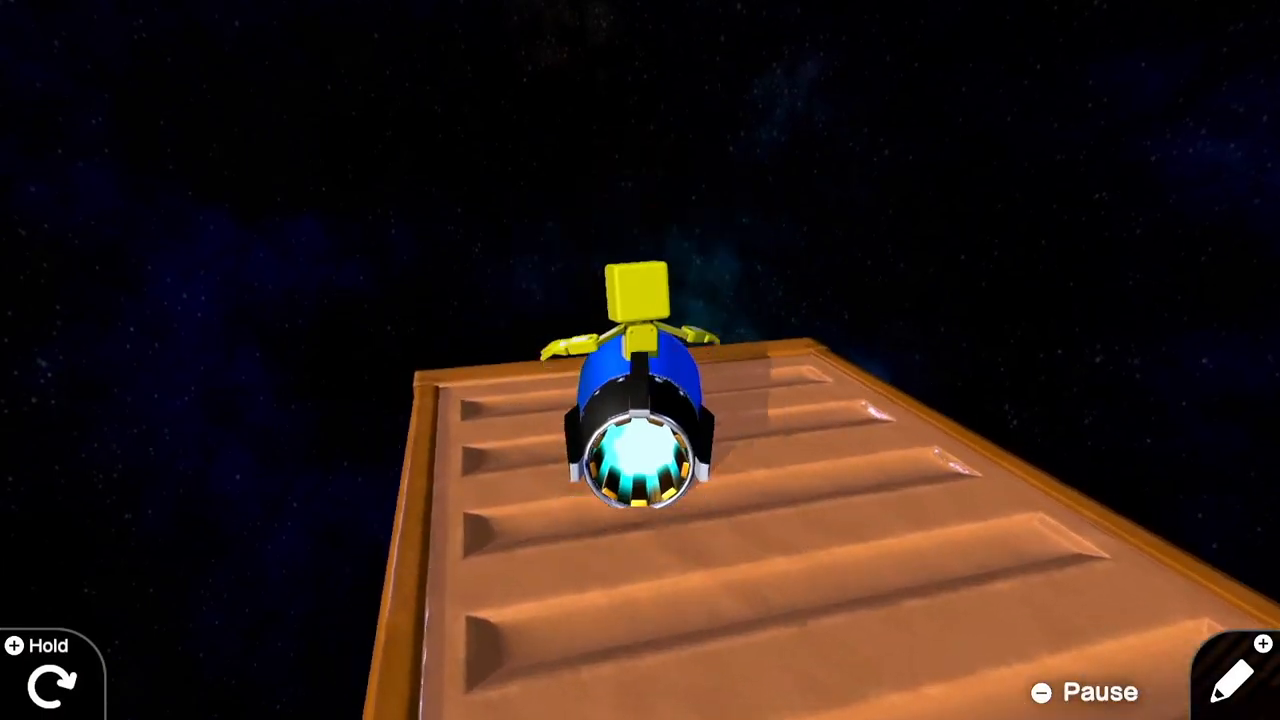
Step: Add a Moving Box object Nodon and make it invisible and non-solid
left_click(1240, 676)
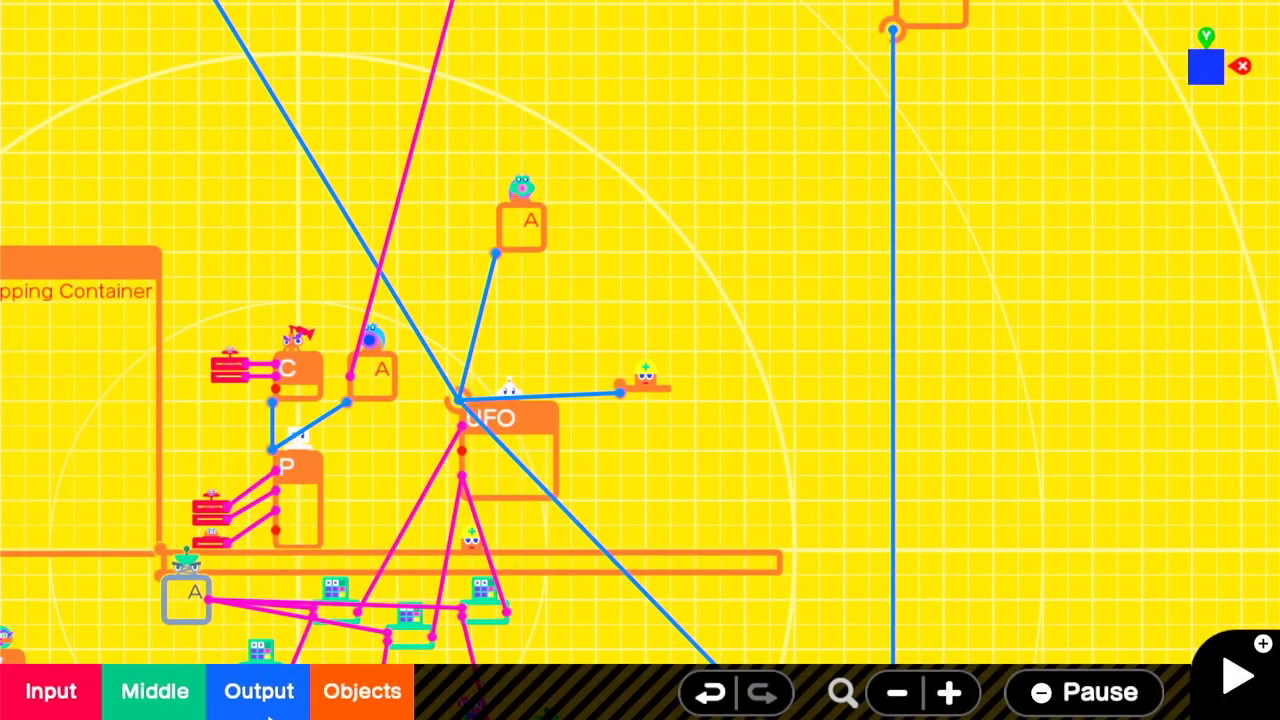
left_click(360, 692)
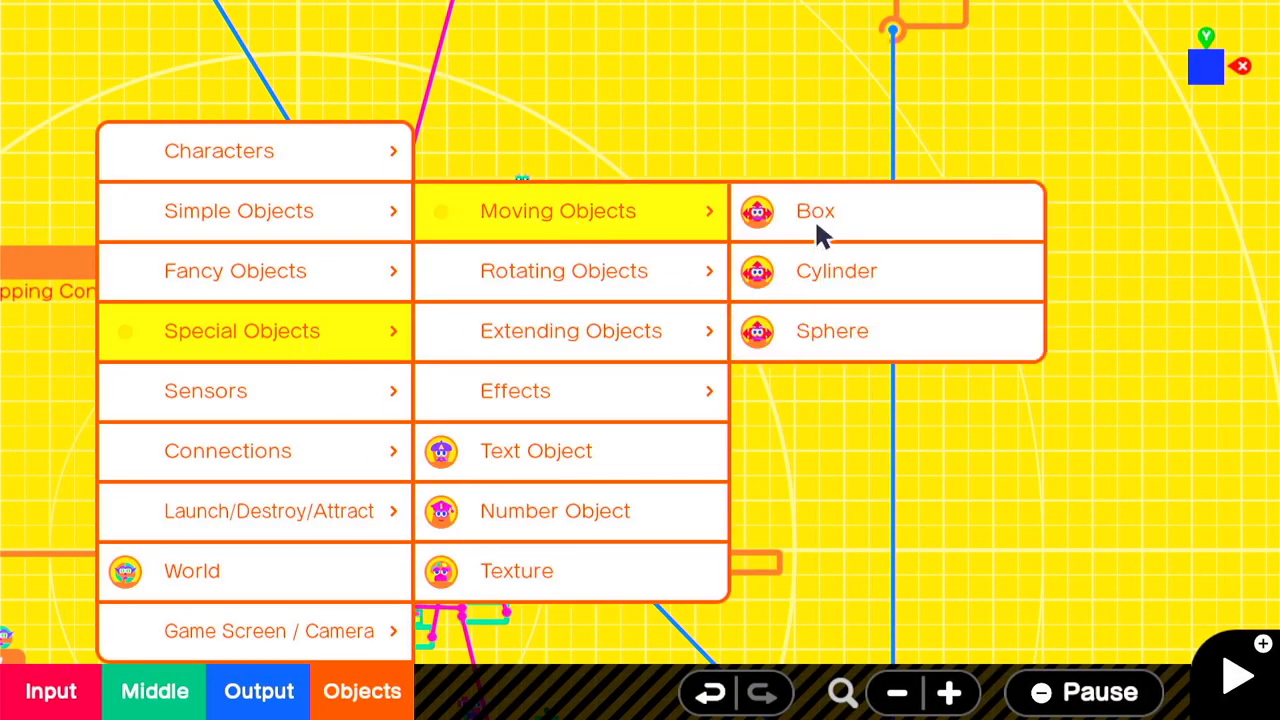
left_click(814, 212)
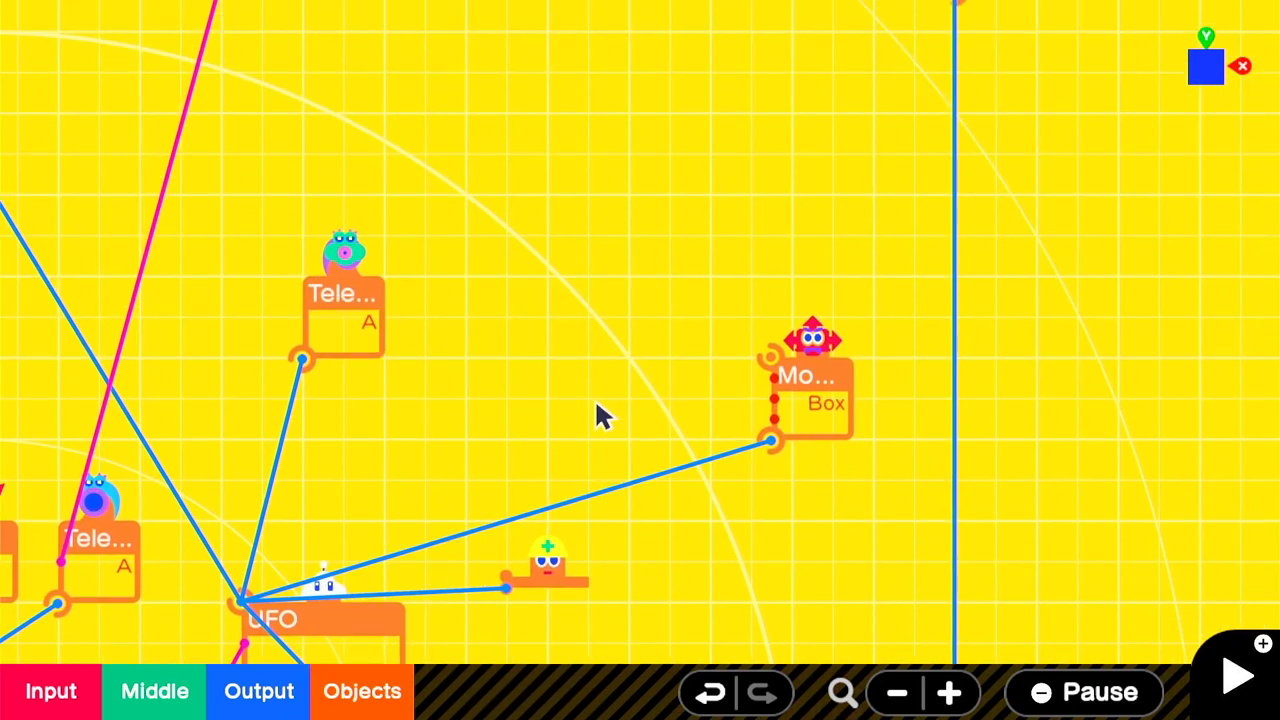
double_click(806, 376)
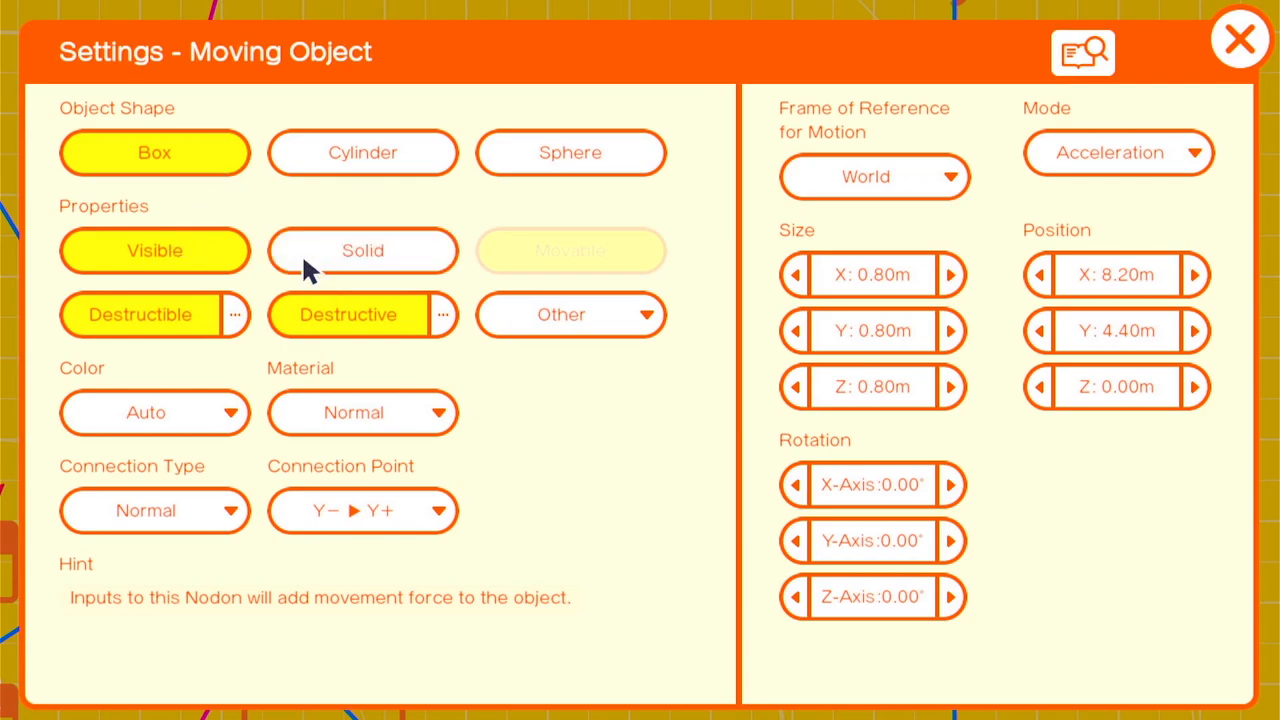
left_click(362, 510)
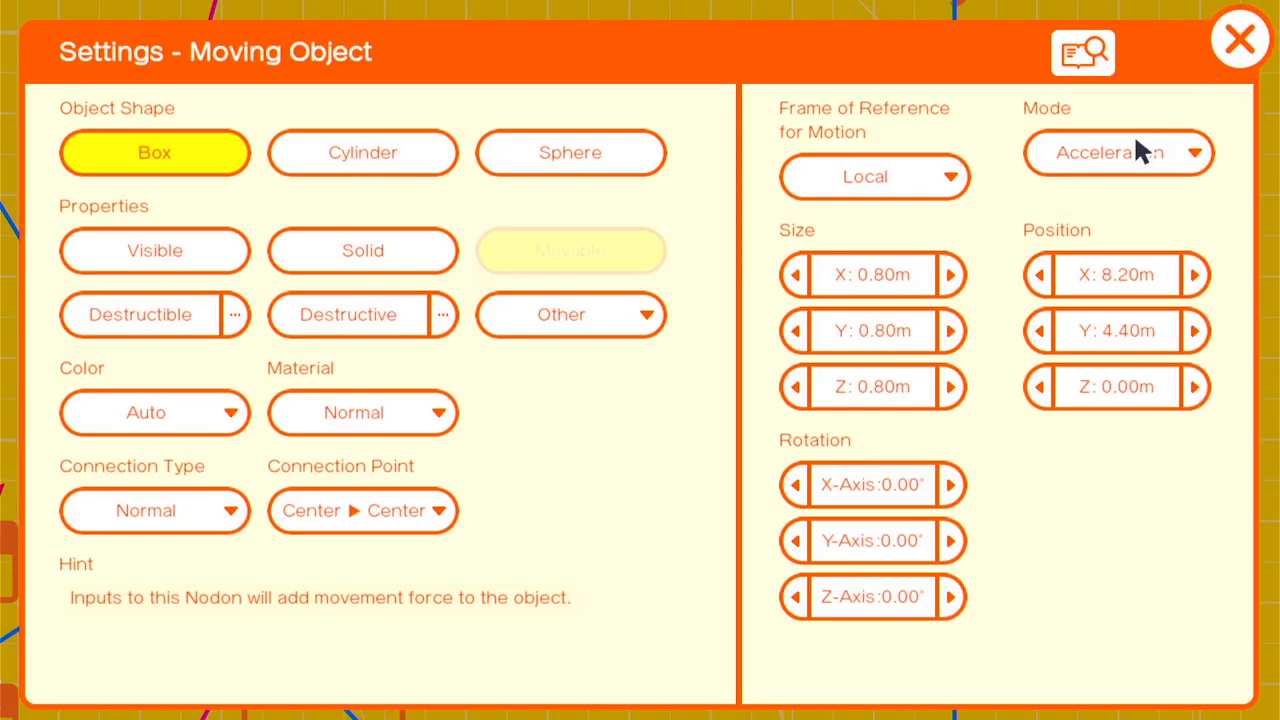
Step: Set the box's motion reference to Local, feed it a Constant of 1.00, and test play
left_click(1240, 38)
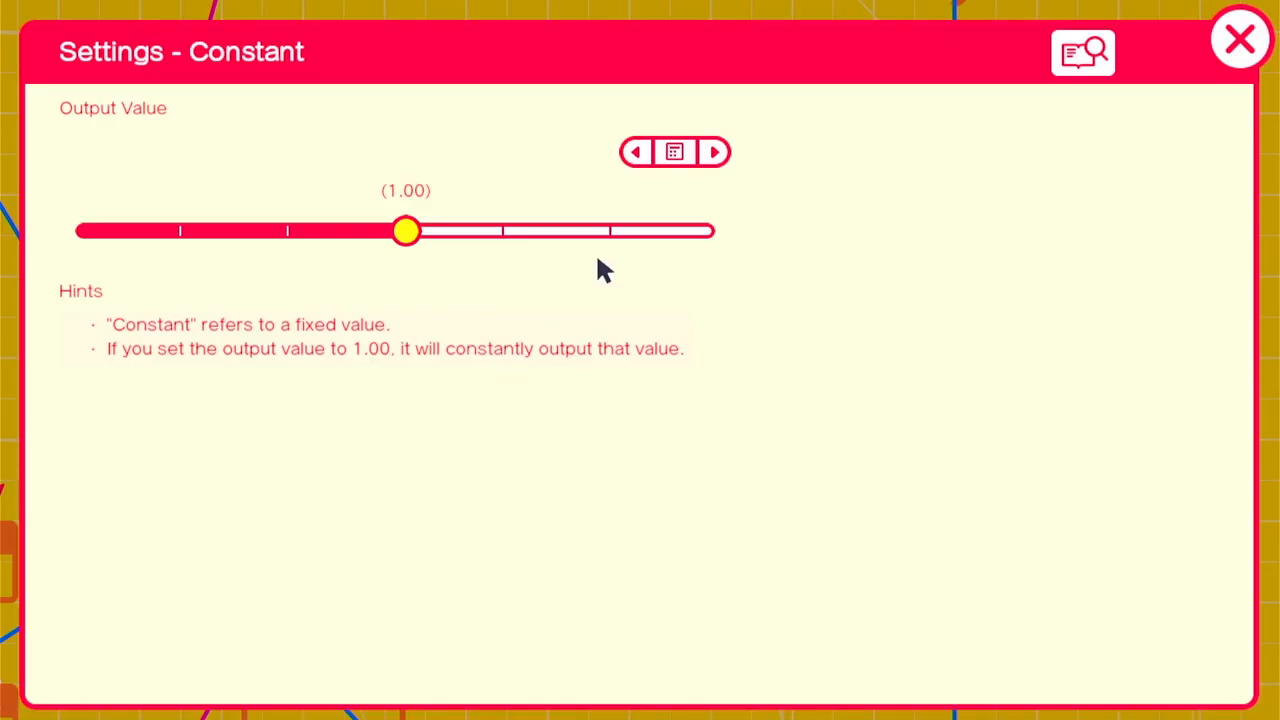
left_click(1240, 38)
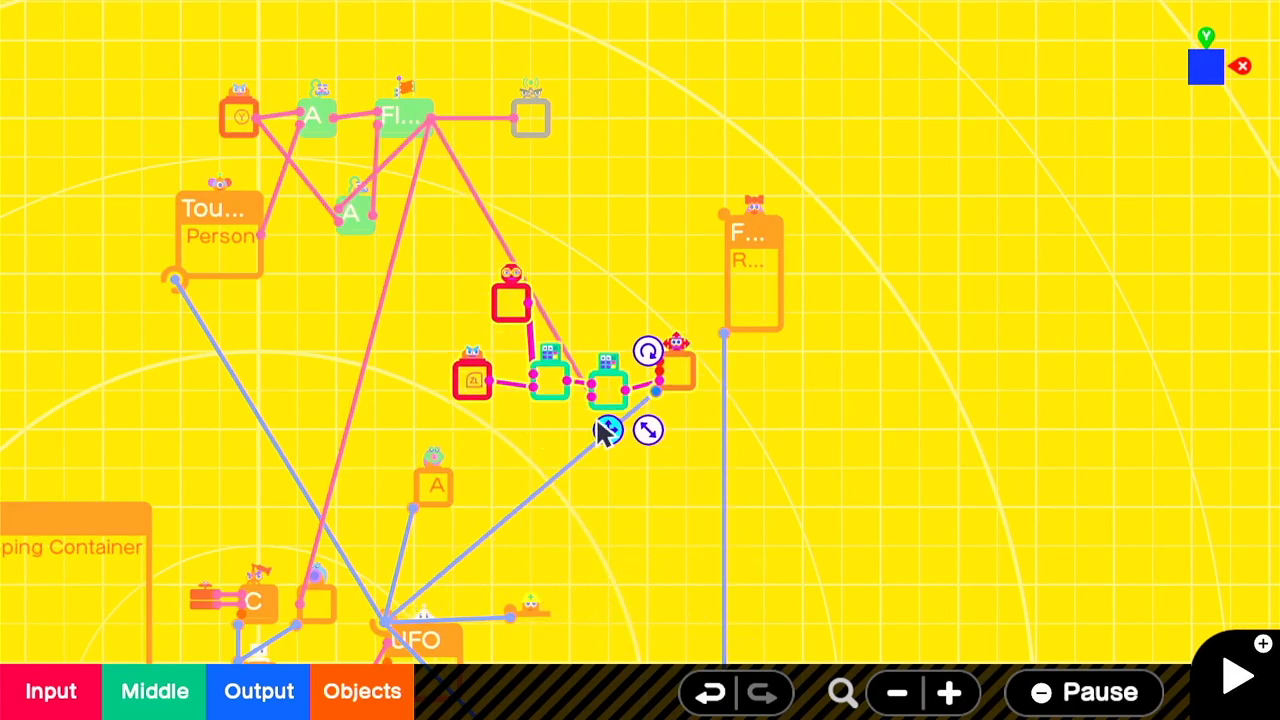
left_click(1236, 676)
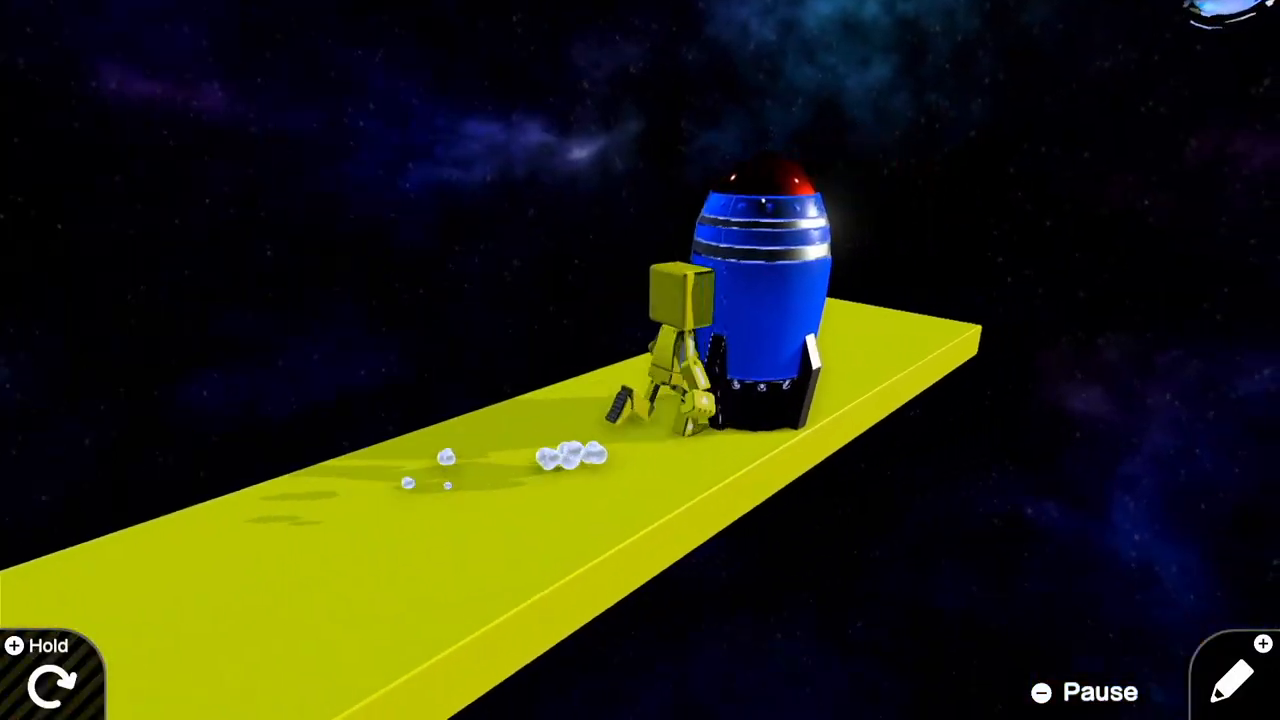